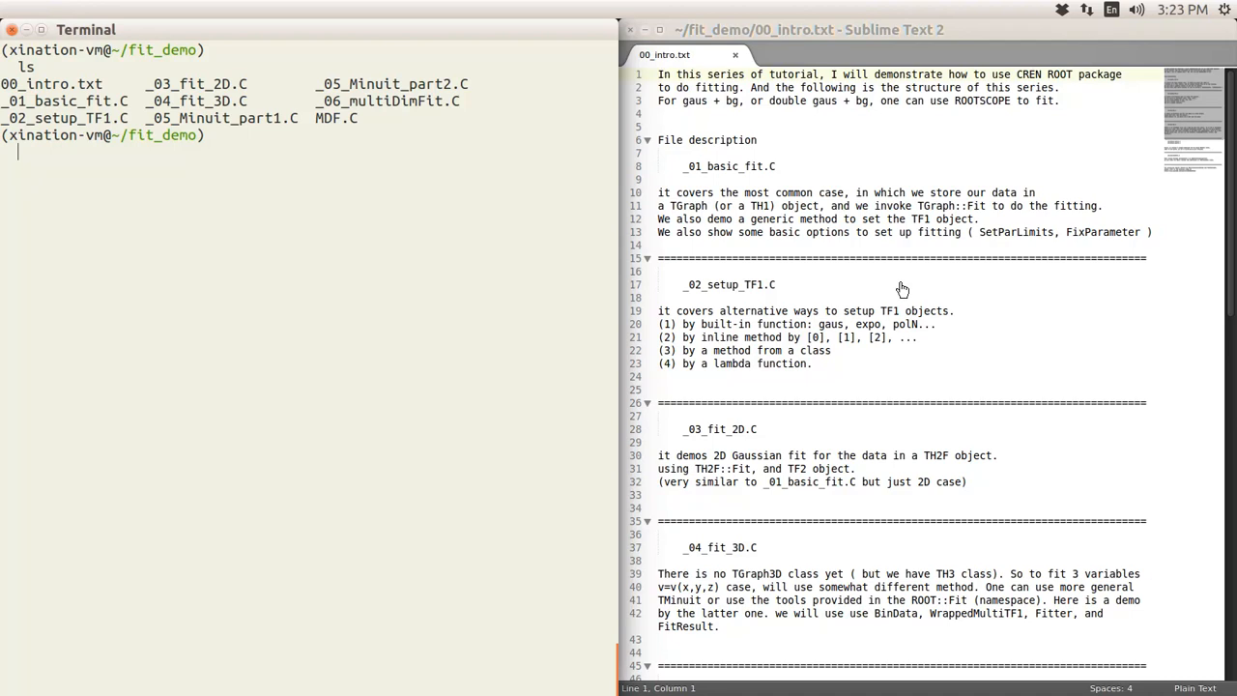
{"action": "mouse_move", "coordinate": [783, 251]}
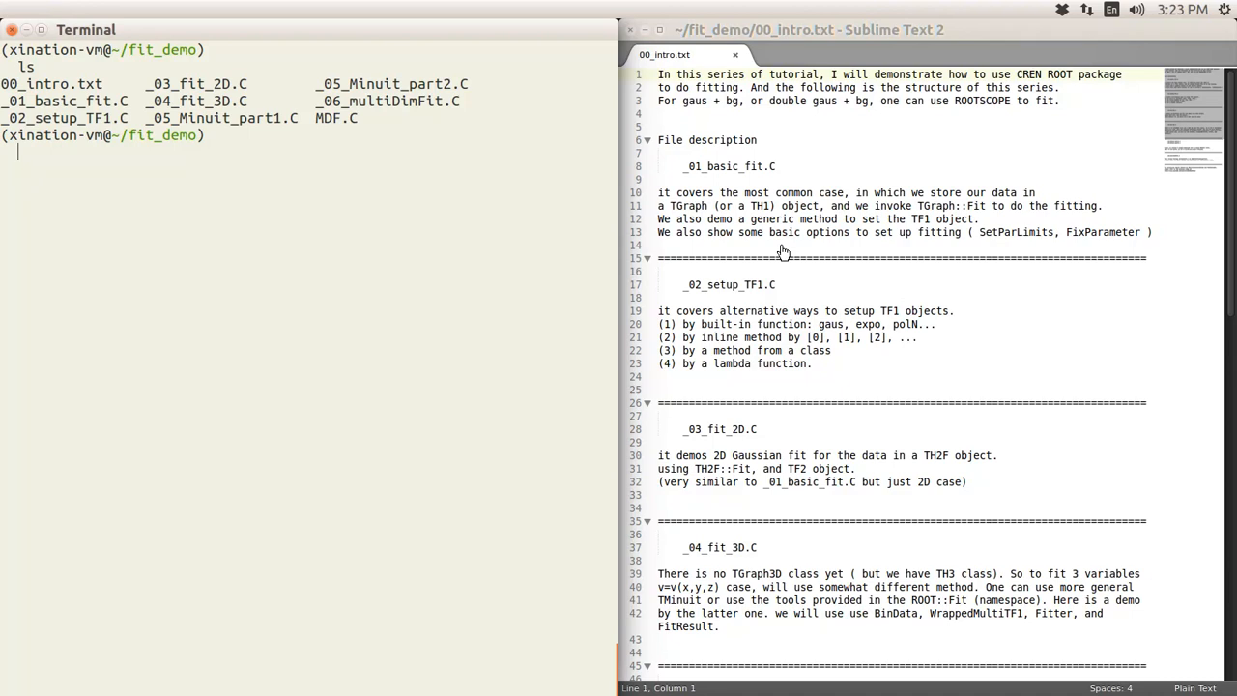
{"action": "mouse_move", "coordinate": [935, 226]}
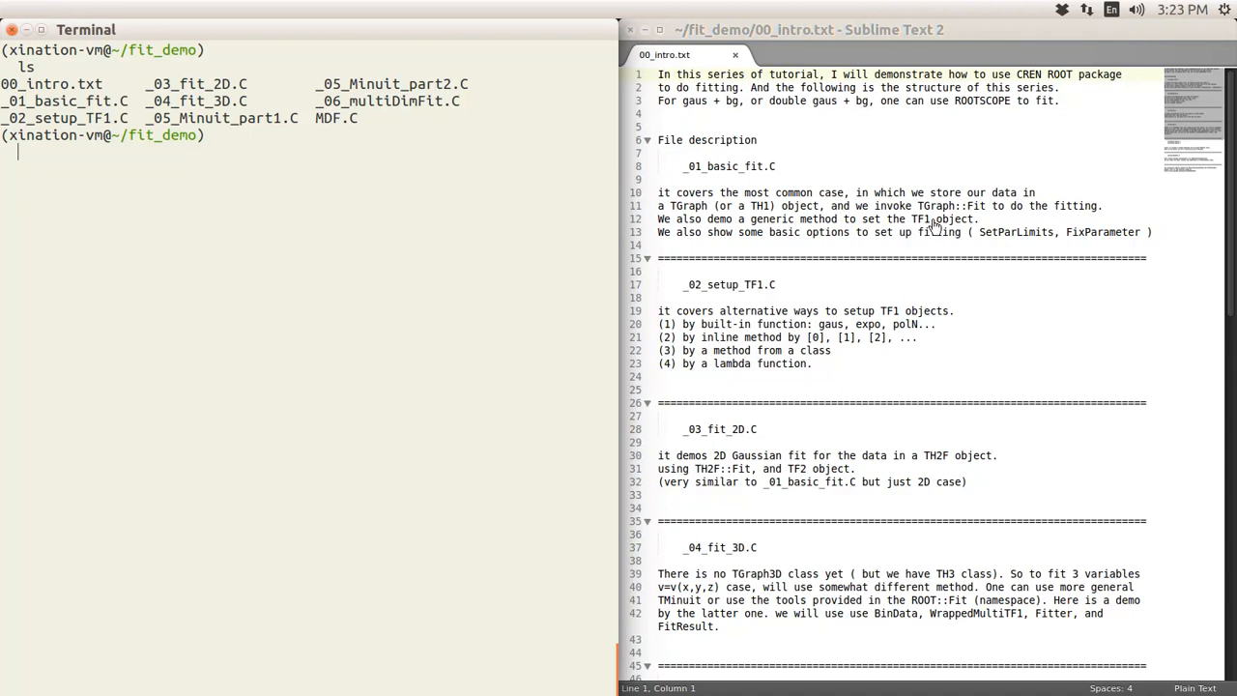
{"action": "mouse_move", "coordinate": [908, 224]}
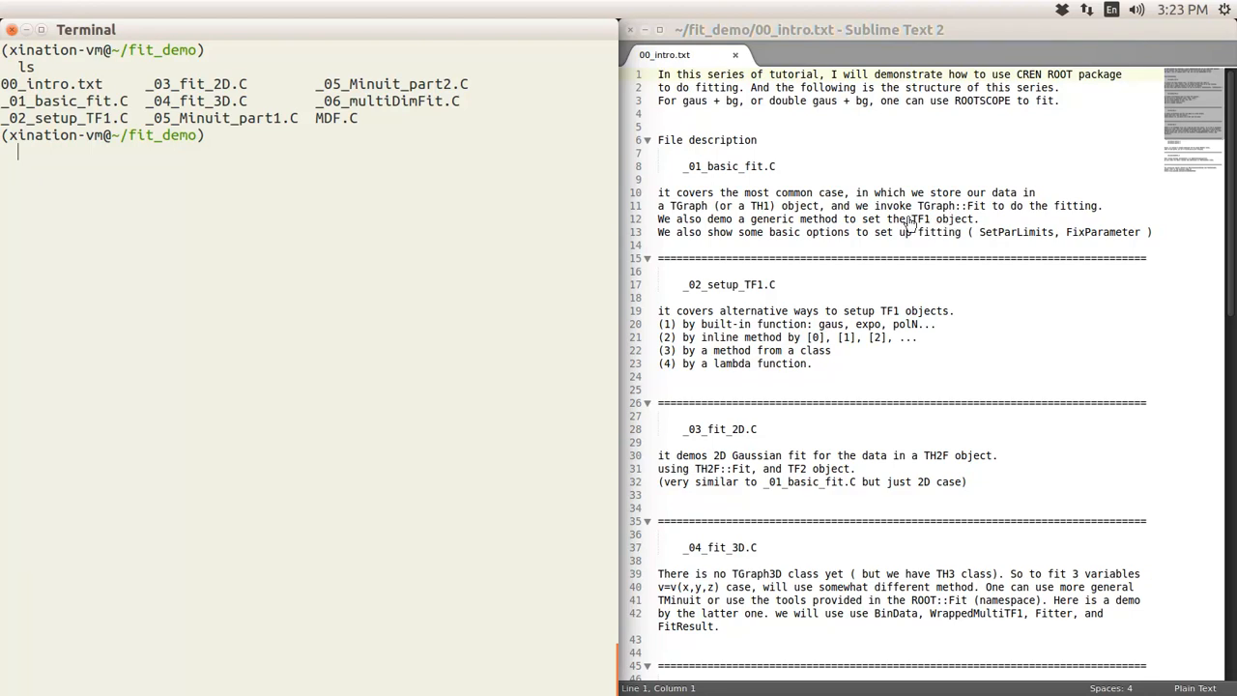
{"action": "mouse_move", "coordinate": [770, 220]}
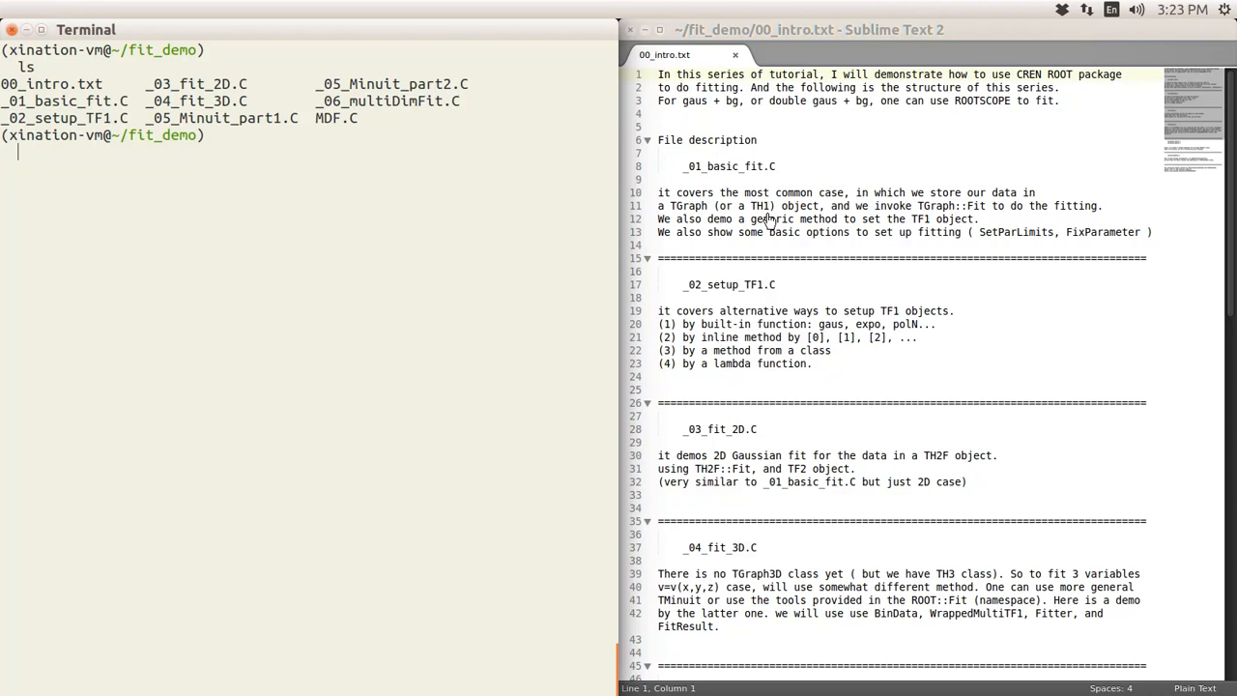
{"action": "mouse_move", "coordinate": [1102, 165]}
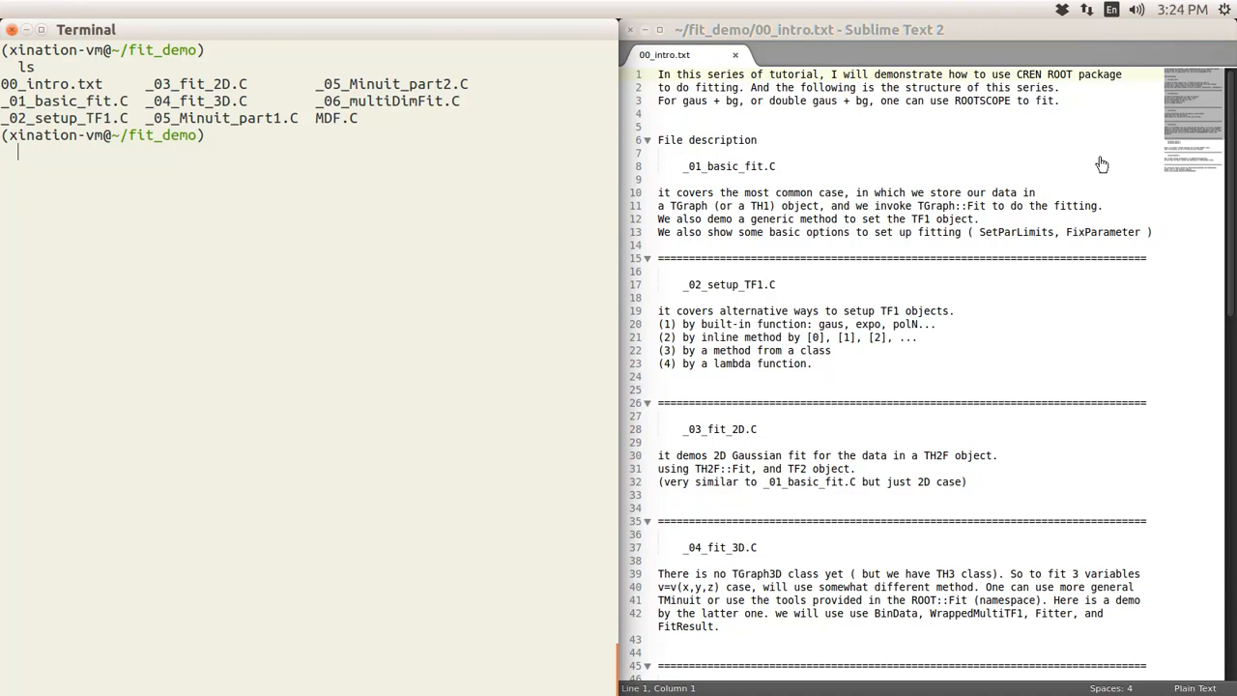
{"action": "mouse_move", "coordinate": [1018, 253]}
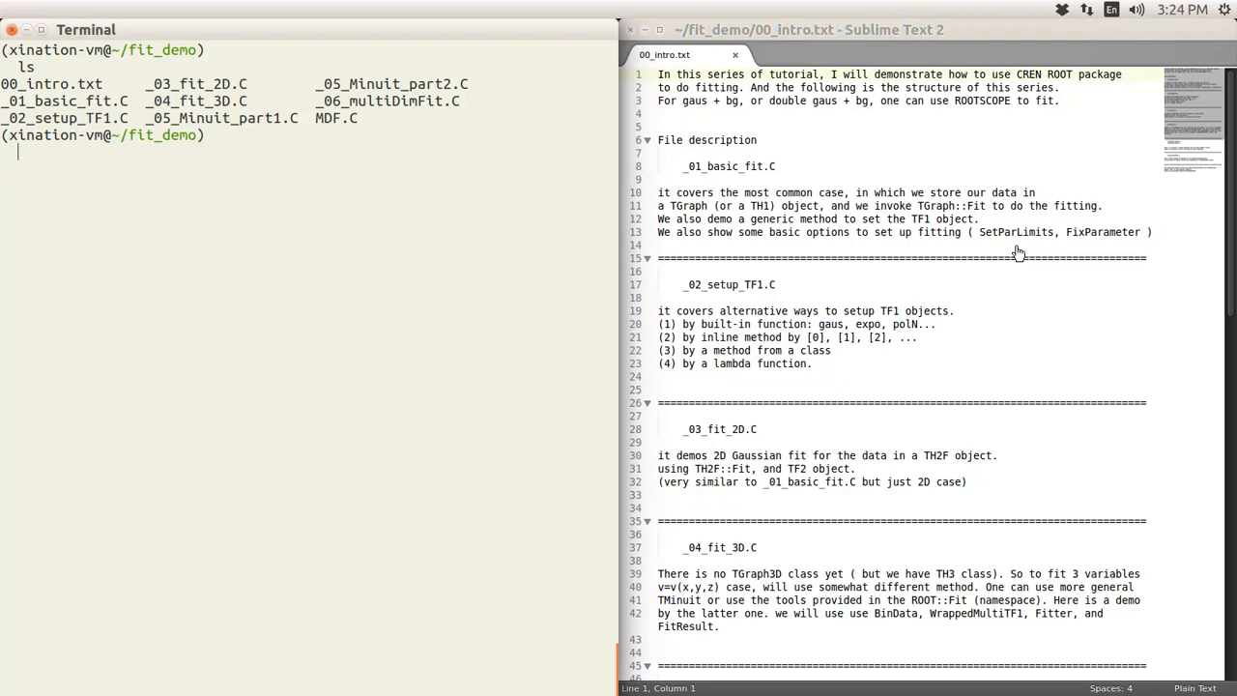
{"action": "mouse_move", "coordinate": [1090, 254]}
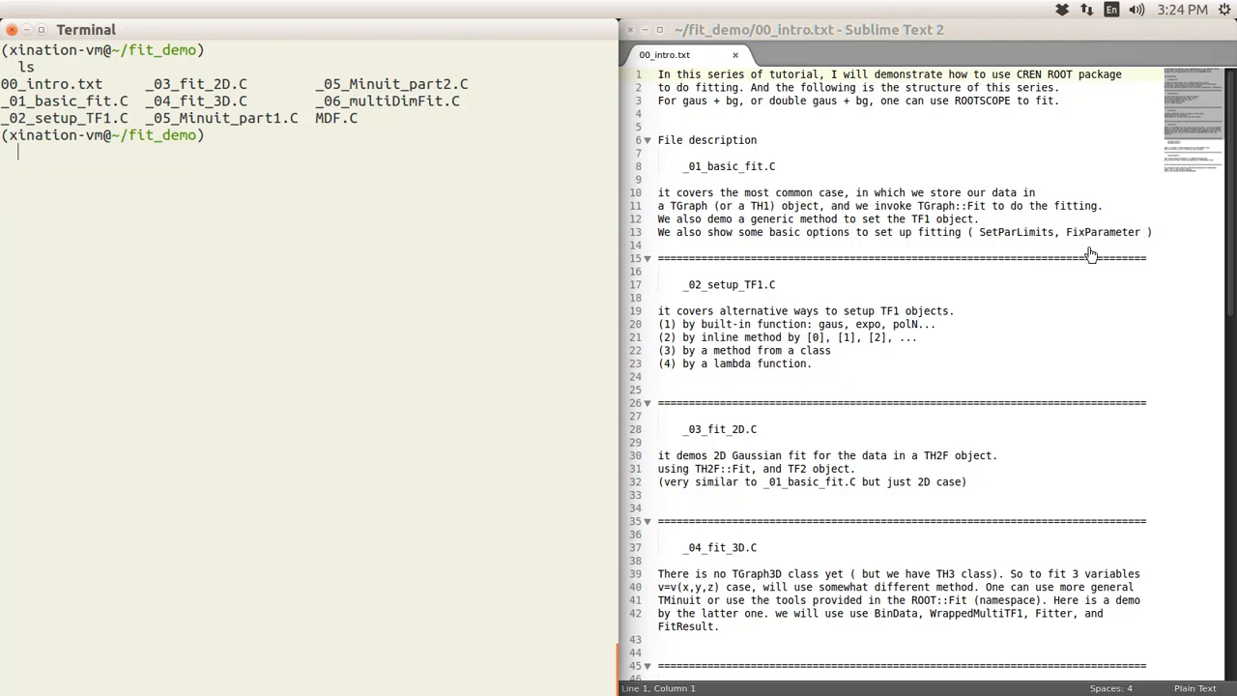
{"action": "mouse_move", "coordinate": [836, 400]}
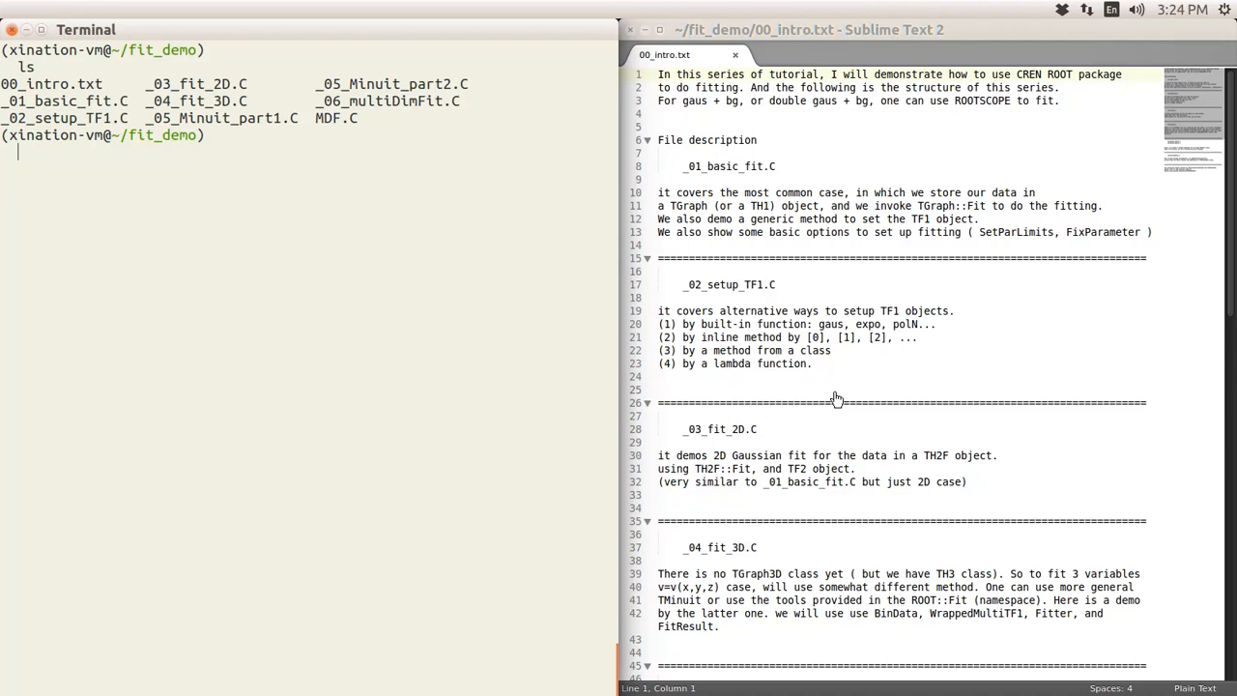
{"action": "mouse_move", "coordinate": [751, 300]}
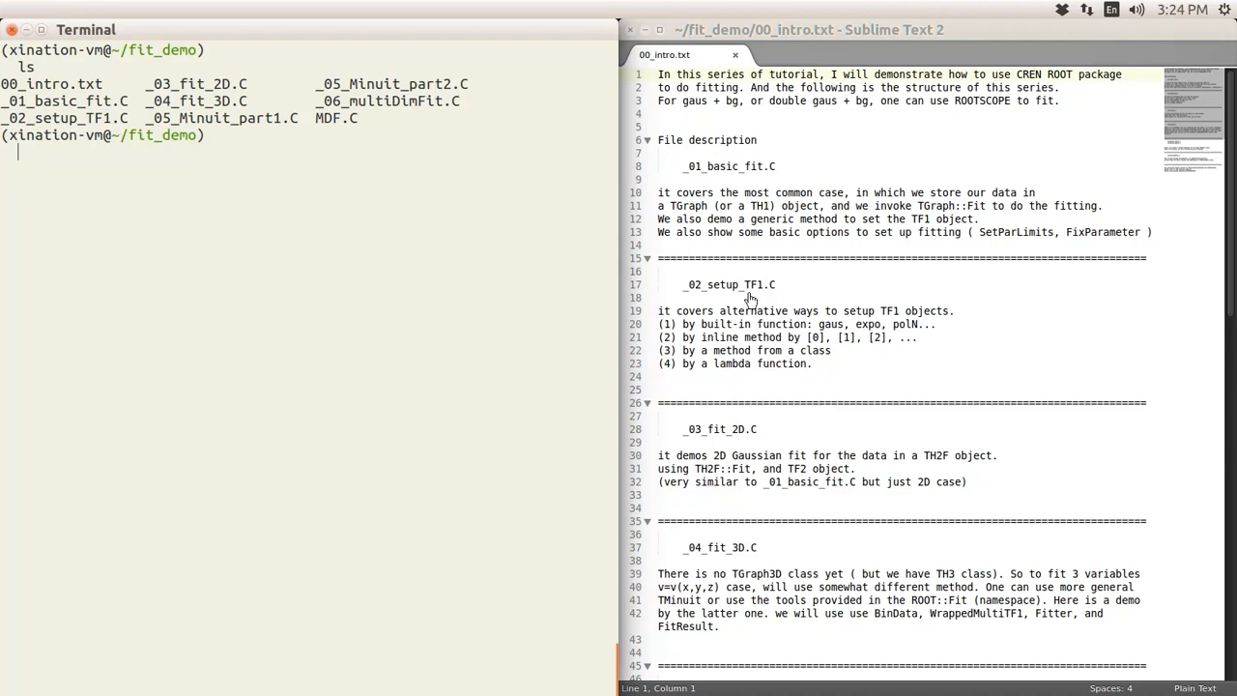
{"action": "mouse_move", "coordinate": [763, 298]}
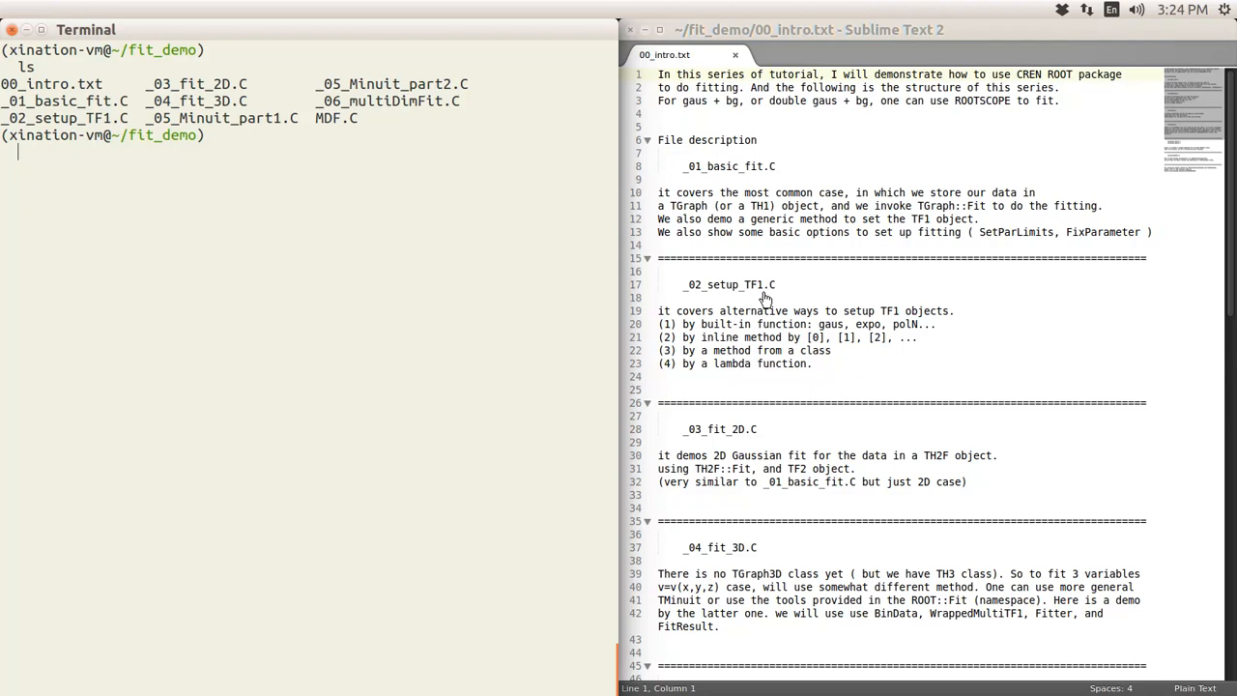
{"action": "mouse_move", "coordinate": [796, 421]}
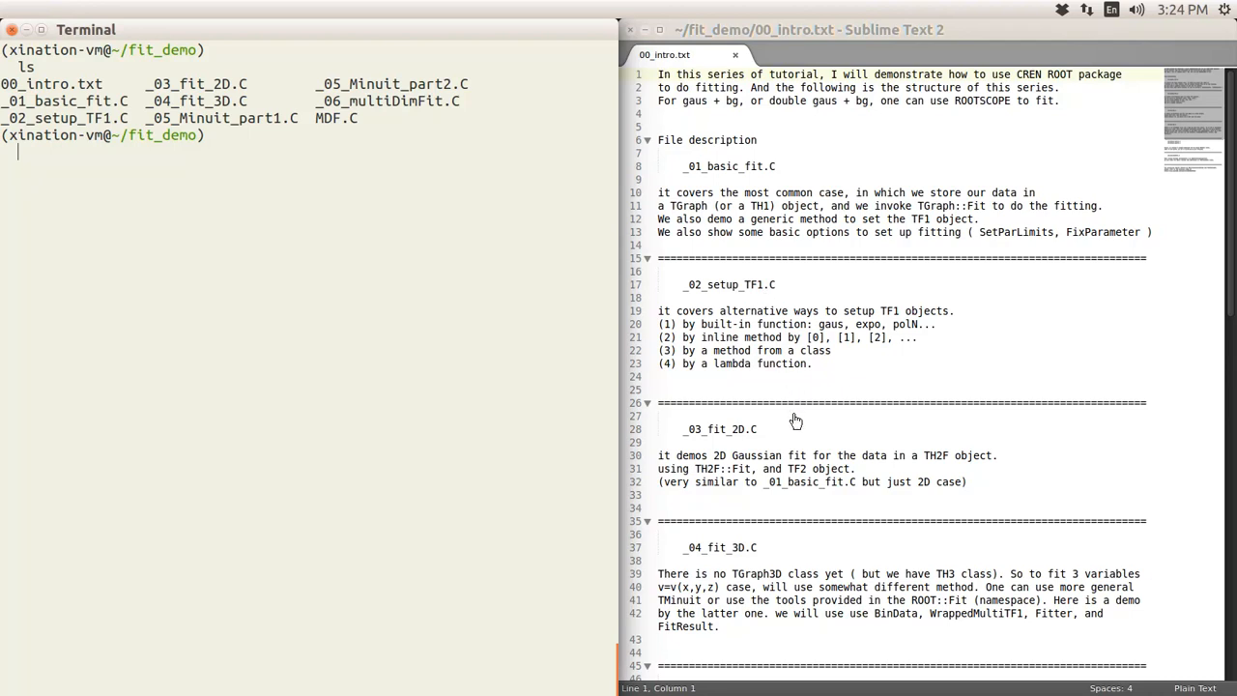
{"action": "mouse_move", "coordinate": [810, 486]}
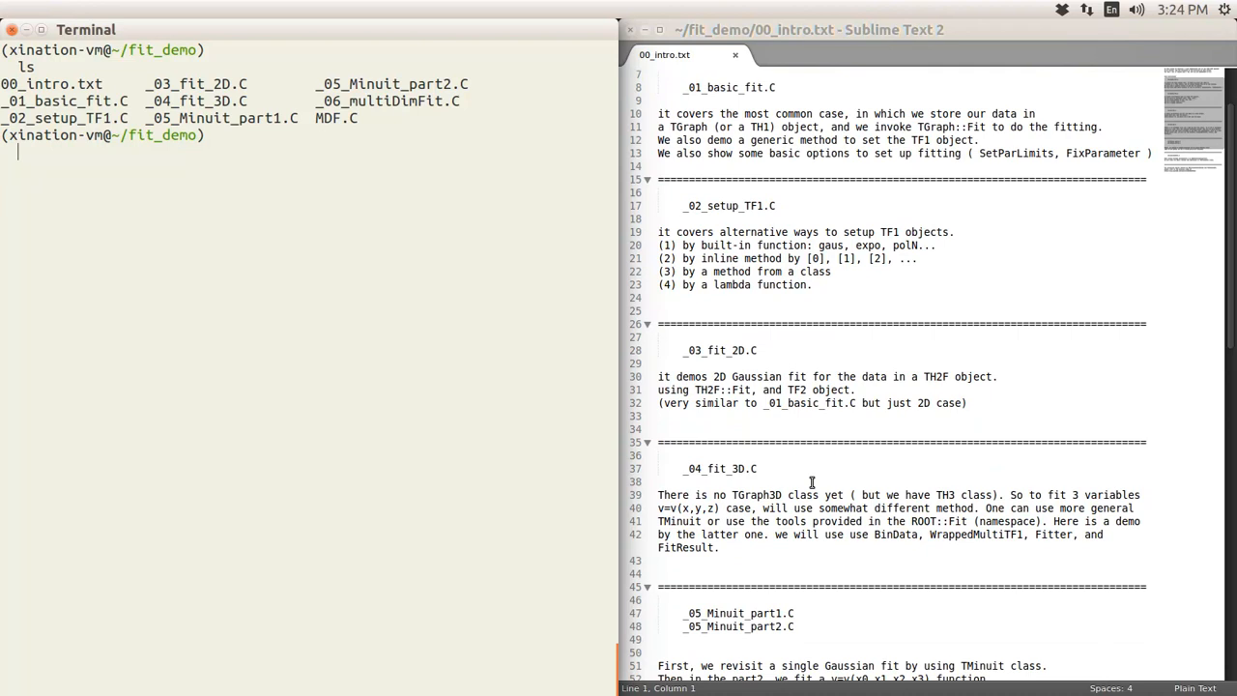
{"action": "scroll", "scroll_direction": "down", "scroll_amount": 3}
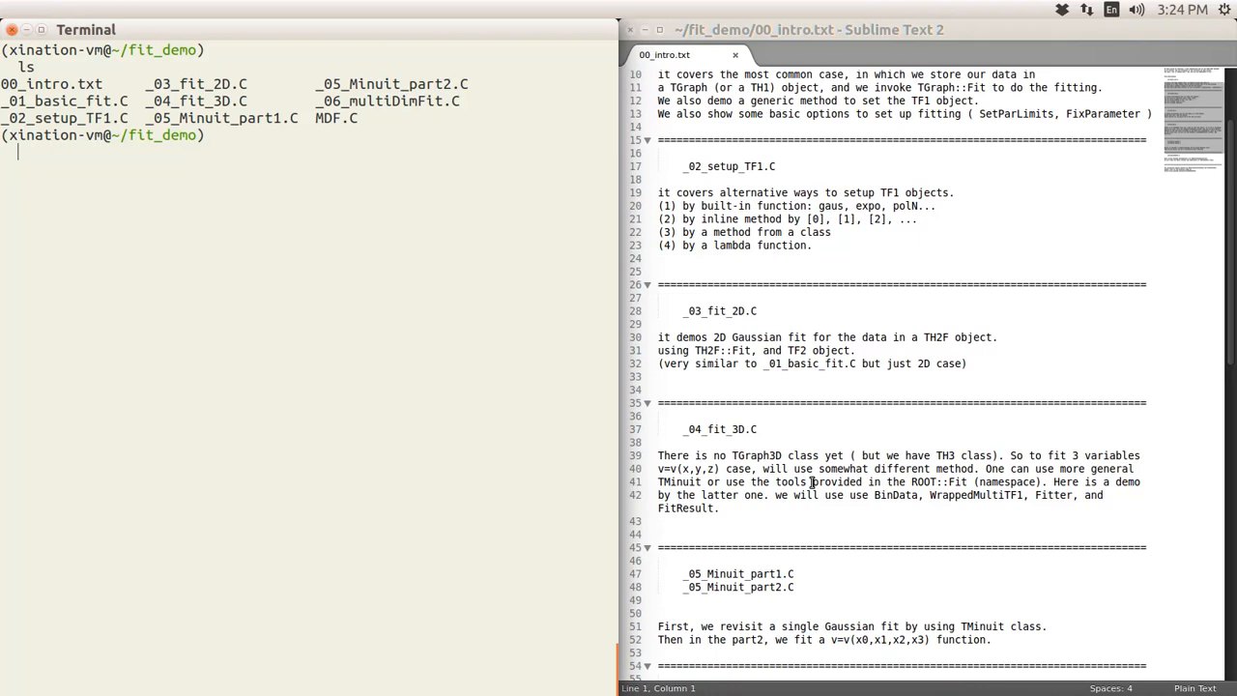
{"action": "mouse_move", "coordinate": [775, 465]}
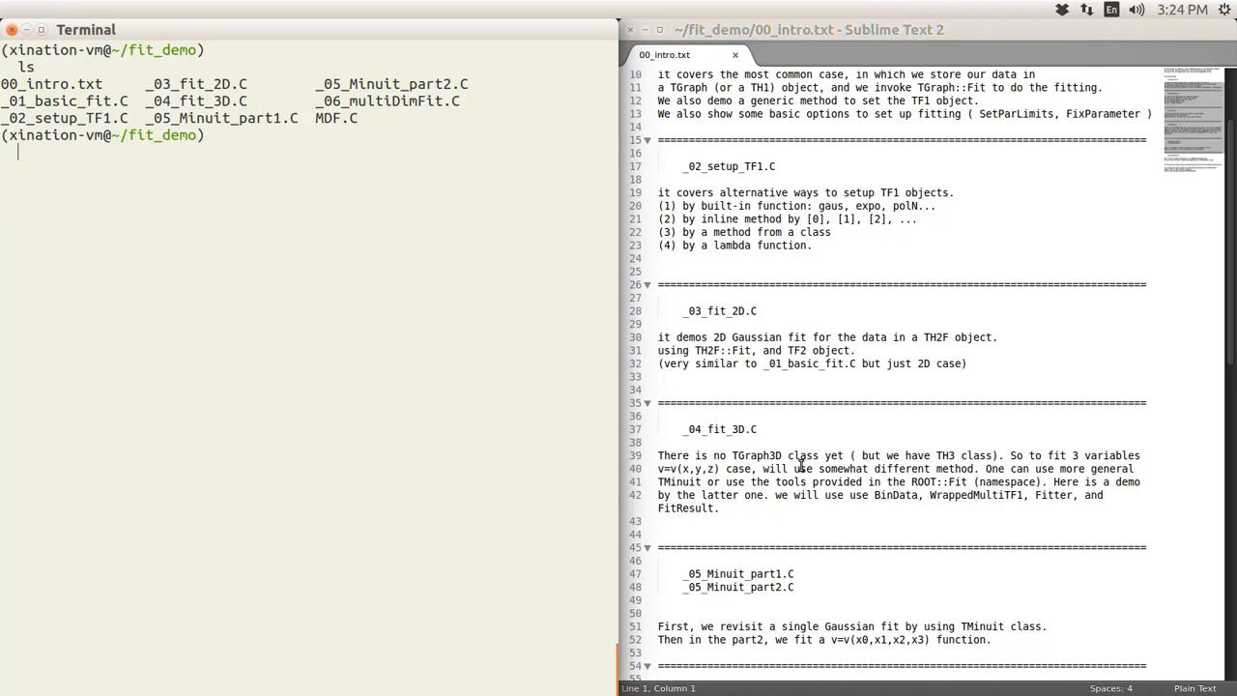
{"action": "mouse_move", "coordinate": [763, 463]}
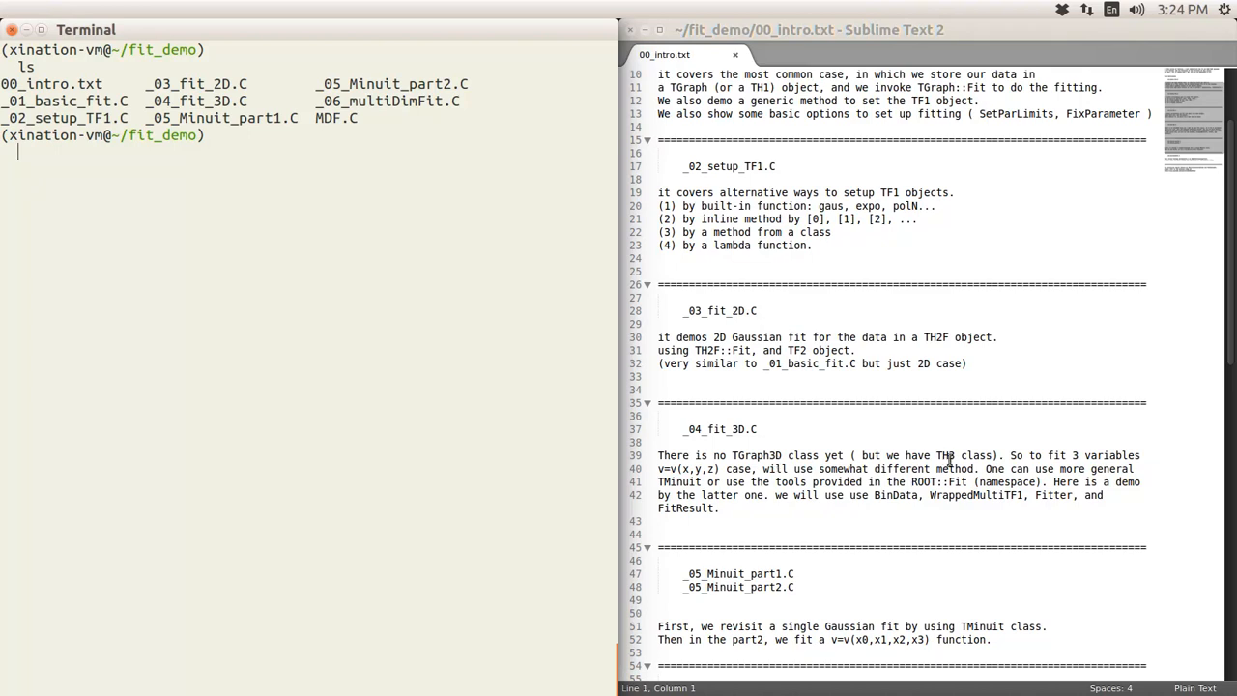
{"action": "mouse_move", "coordinate": [952, 461]}
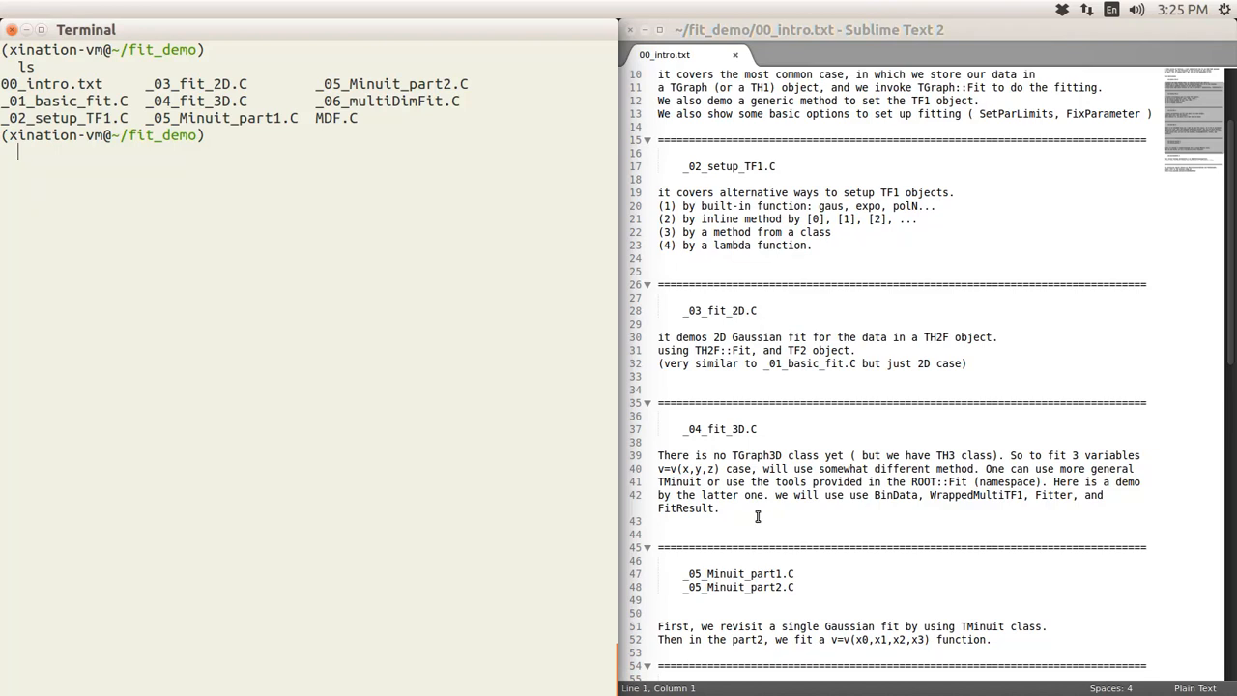
{"action": "mouse_move", "coordinate": [803, 518]}
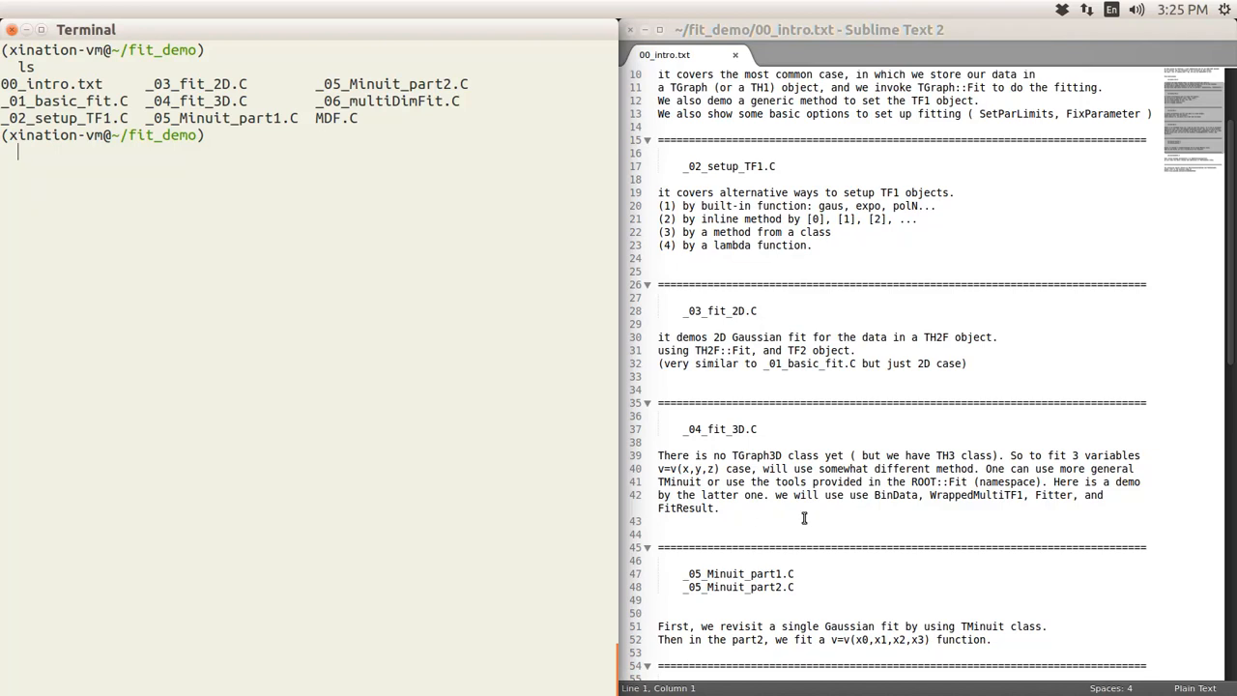
Step: Highlight BinData and FitResult on line 42, then scroll to the _06_multiDimFit.C note
{"action": "double_click", "coordinate": [895, 494]}
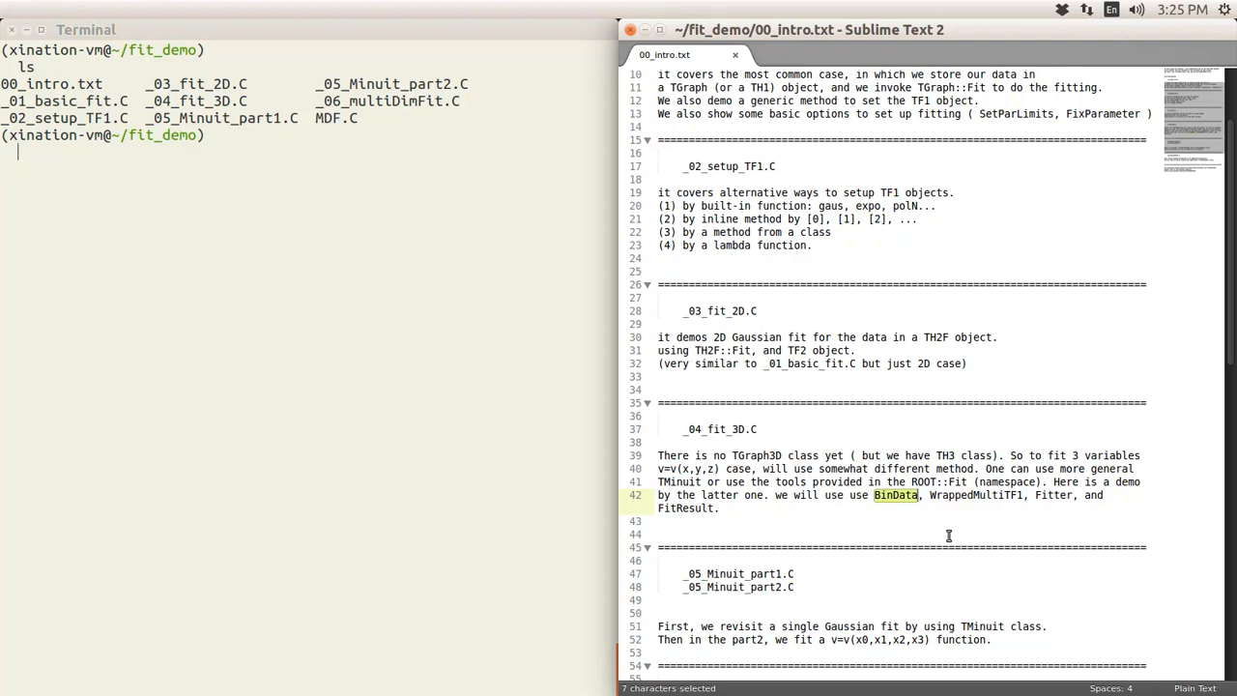
{"action": "mouse_move", "coordinate": [999, 510]}
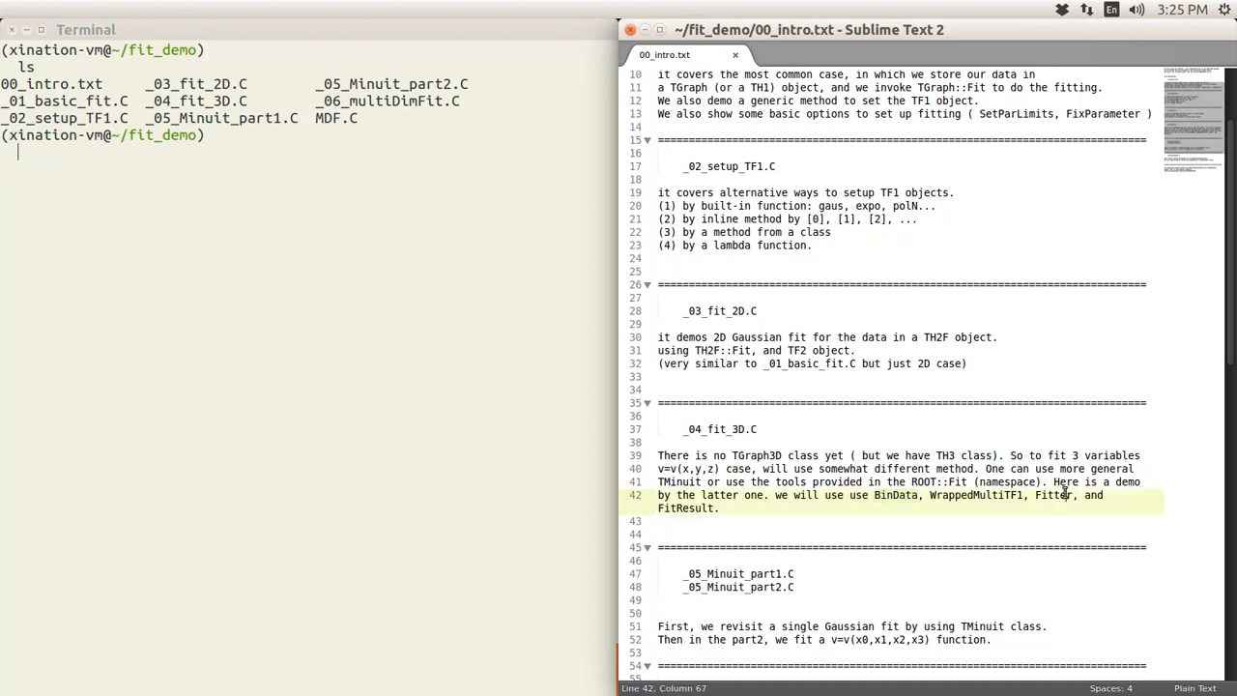
{"action": "double_click", "coordinate": [1052, 495]}
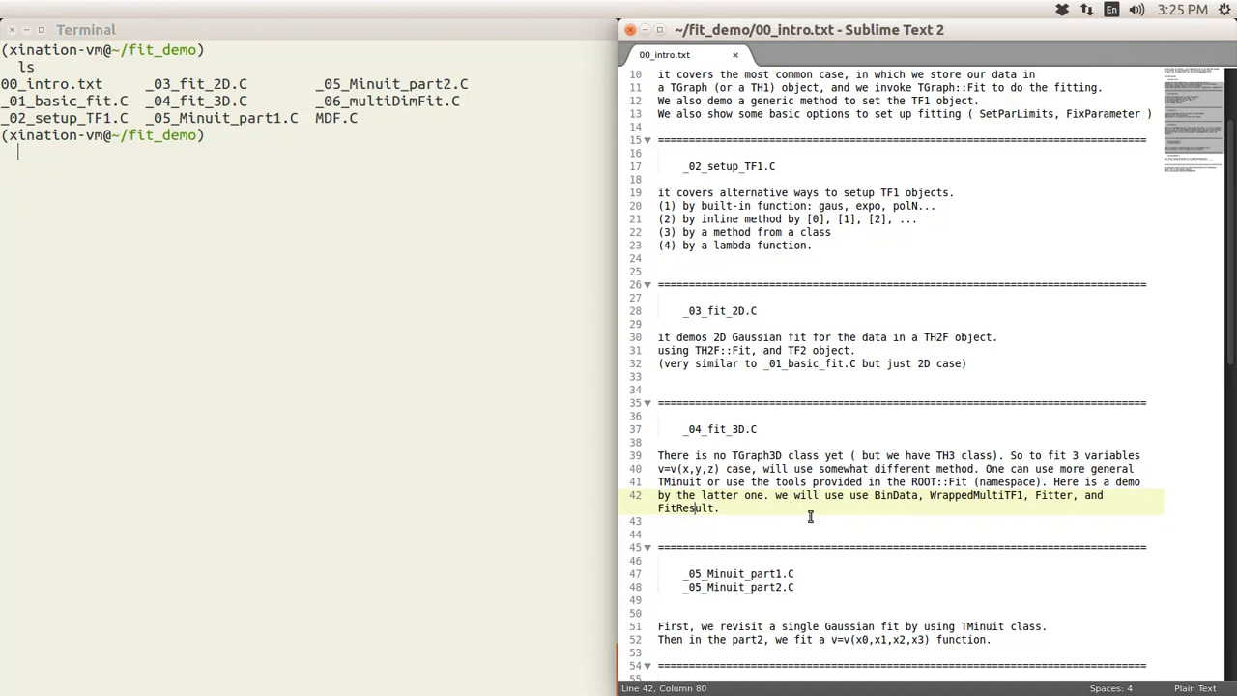
{"action": "mouse_move", "coordinate": [908, 488]}
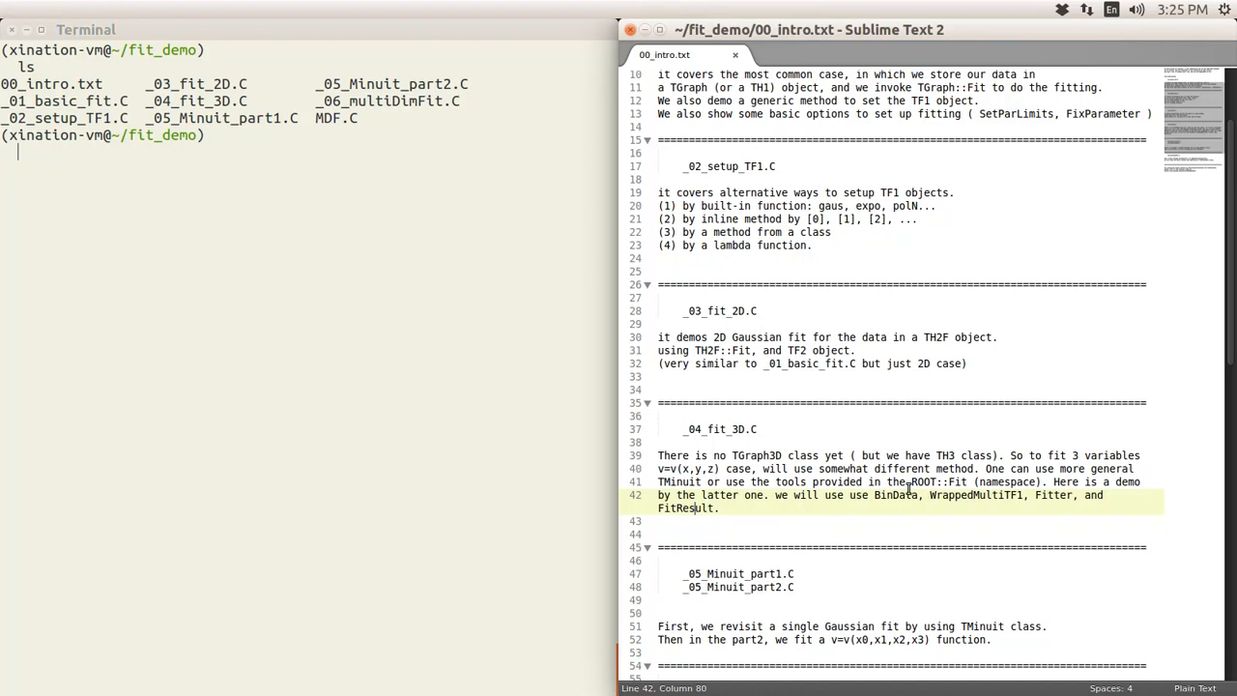
{"action": "mouse_move", "coordinate": [946, 485]}
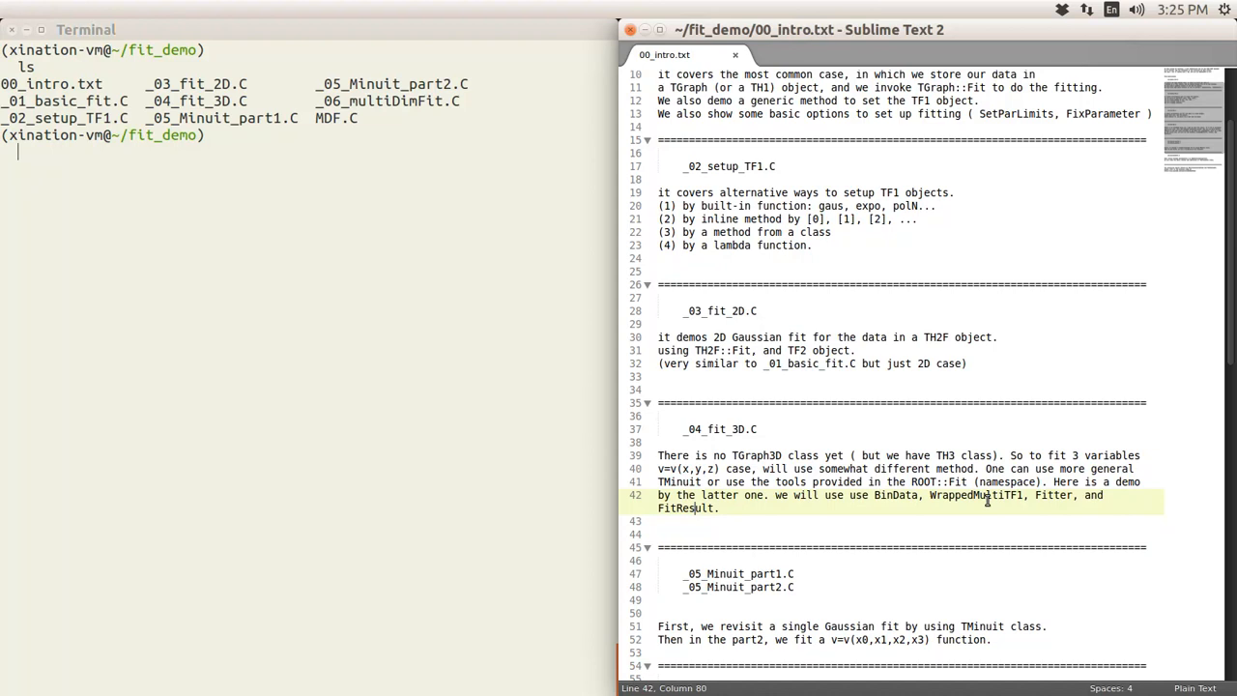
{"action": "scroll", "scroll_direction": "down", "scroll_amount": 3}
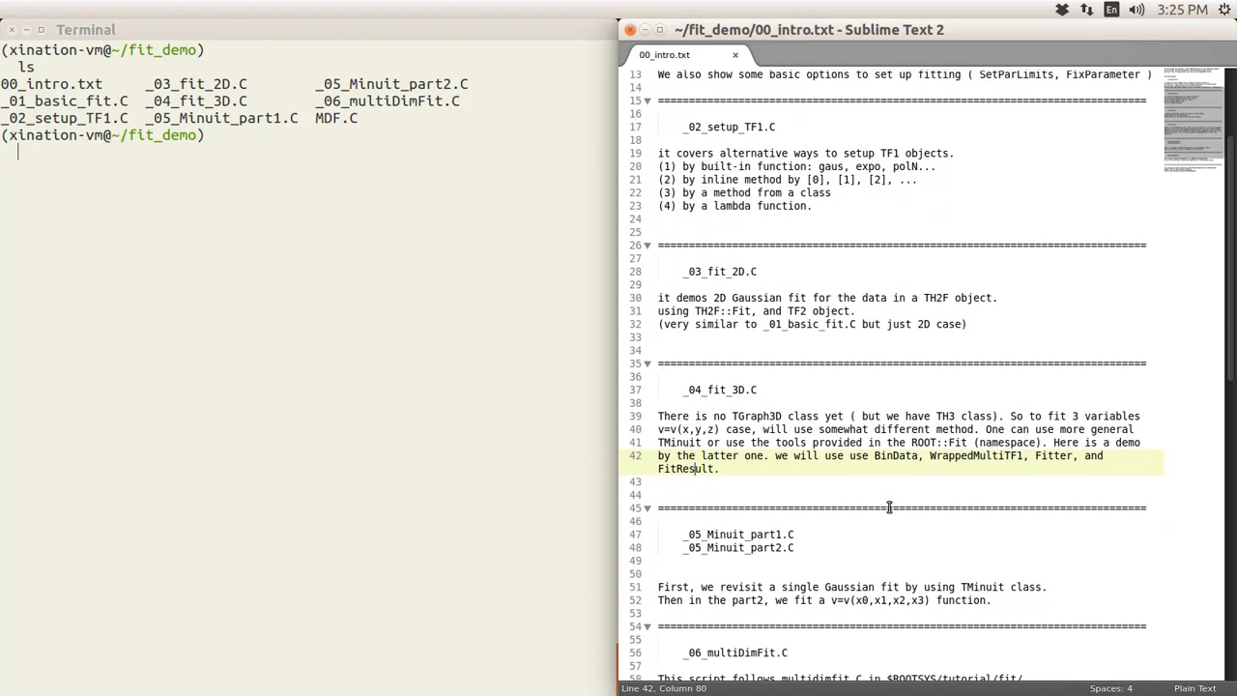
{"action": "scroll", "scroll_direction": "down", "scroll_amount": 3}
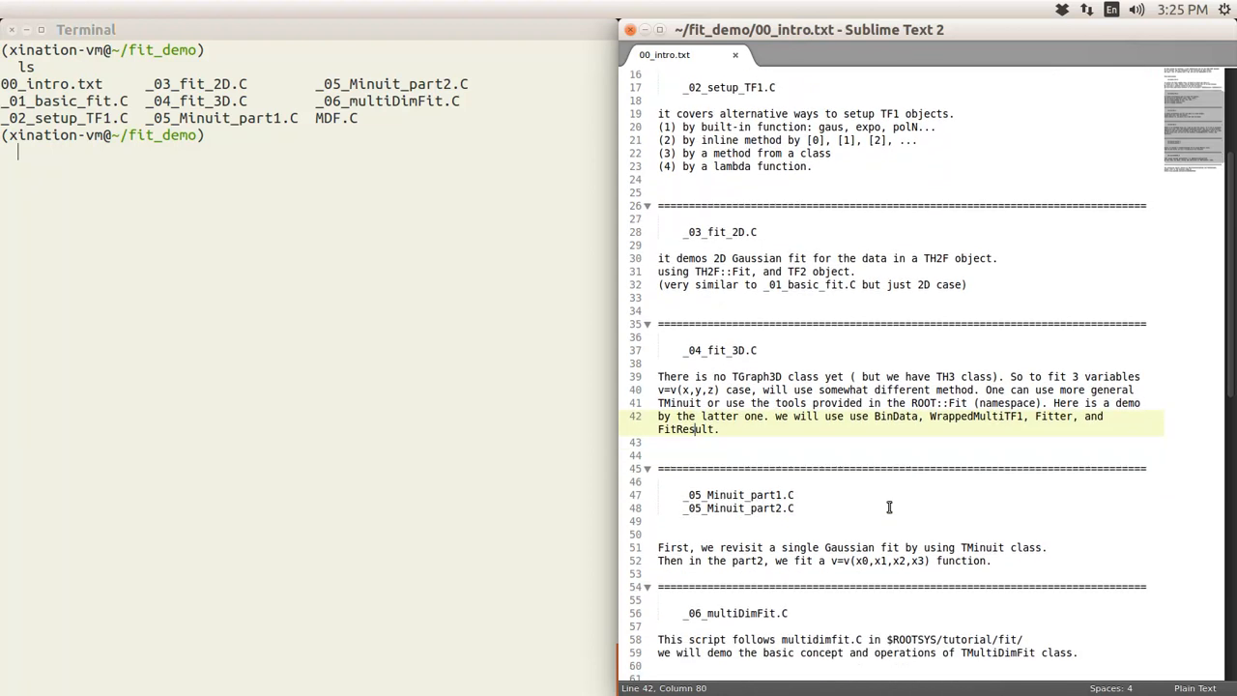
{"action": "mouse_move", "coordinate": [983, 547]}
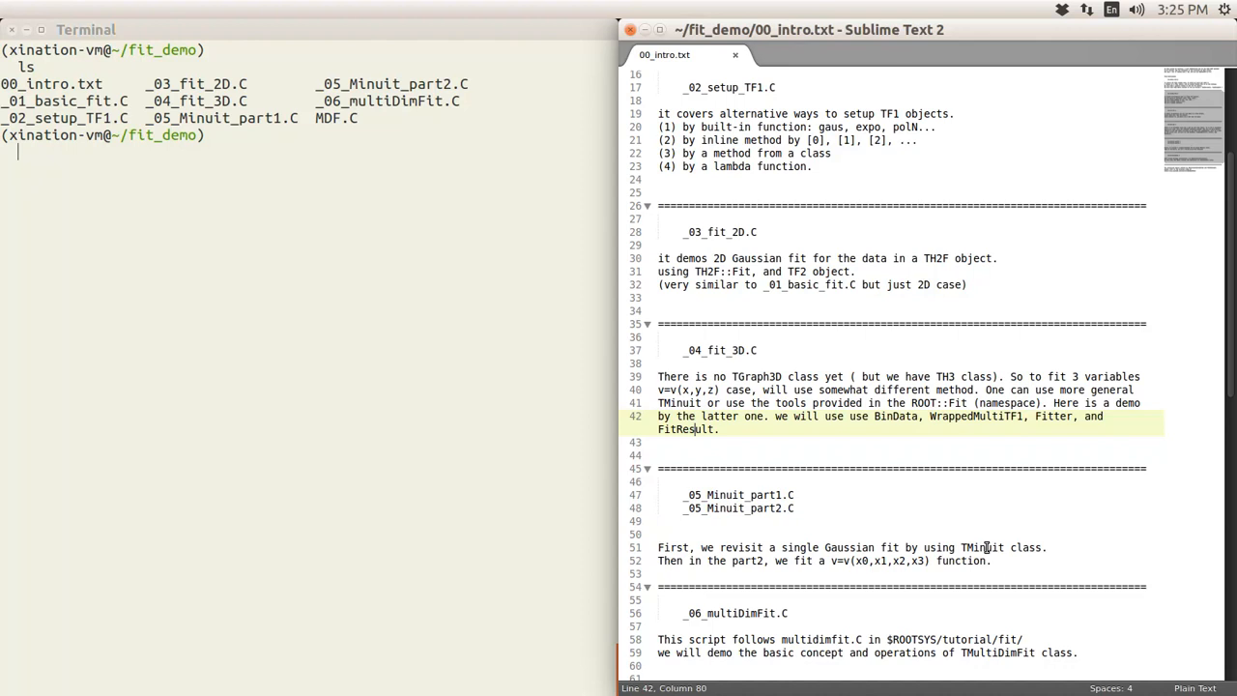
Step: Mark the TMinuit Gaussian fit sentence and scroll to the neural-network section
{"action": "left_click", "coordinate": [984, 547]}
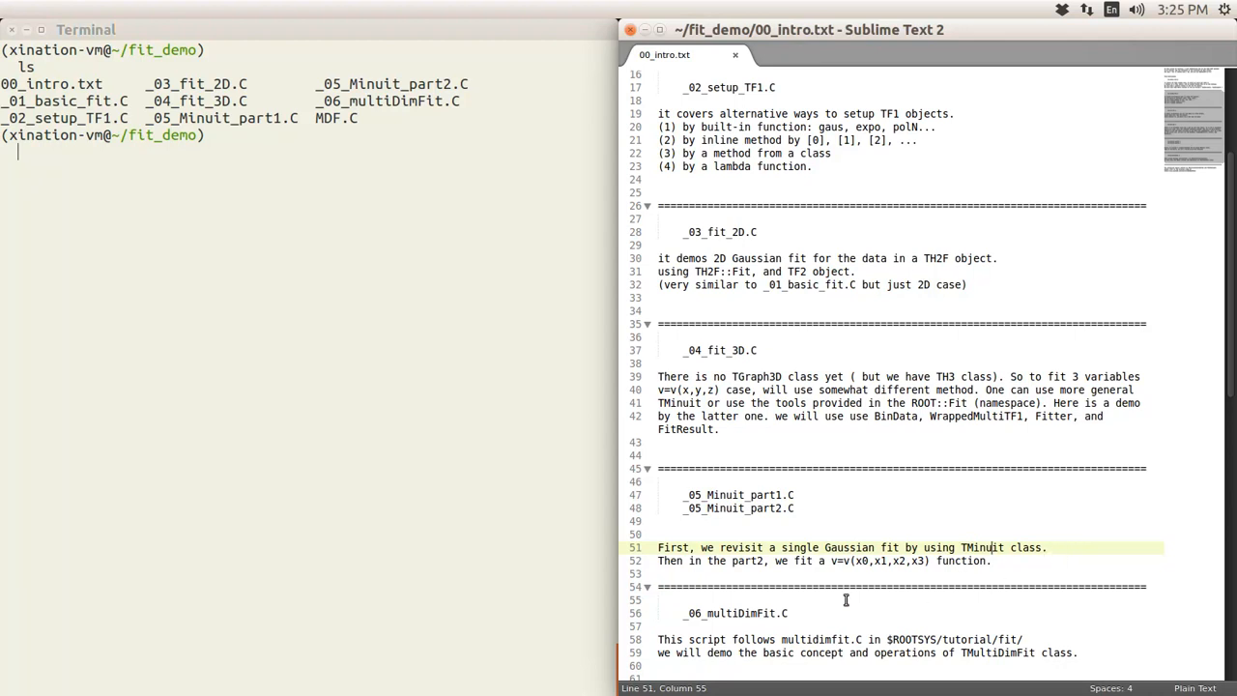
{"action": "mouse_move", "coordinate": [937, 528]}
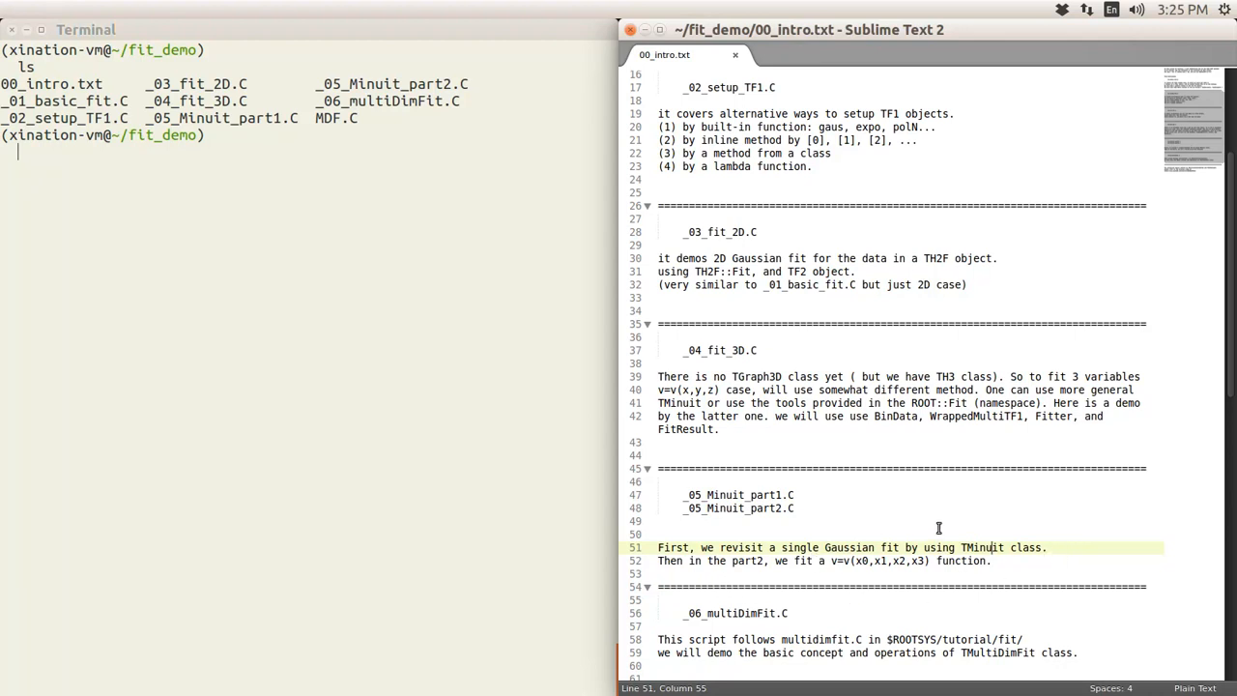
{"action": "scroll", "scroll_direction": "down", "scroll_amount": 3}
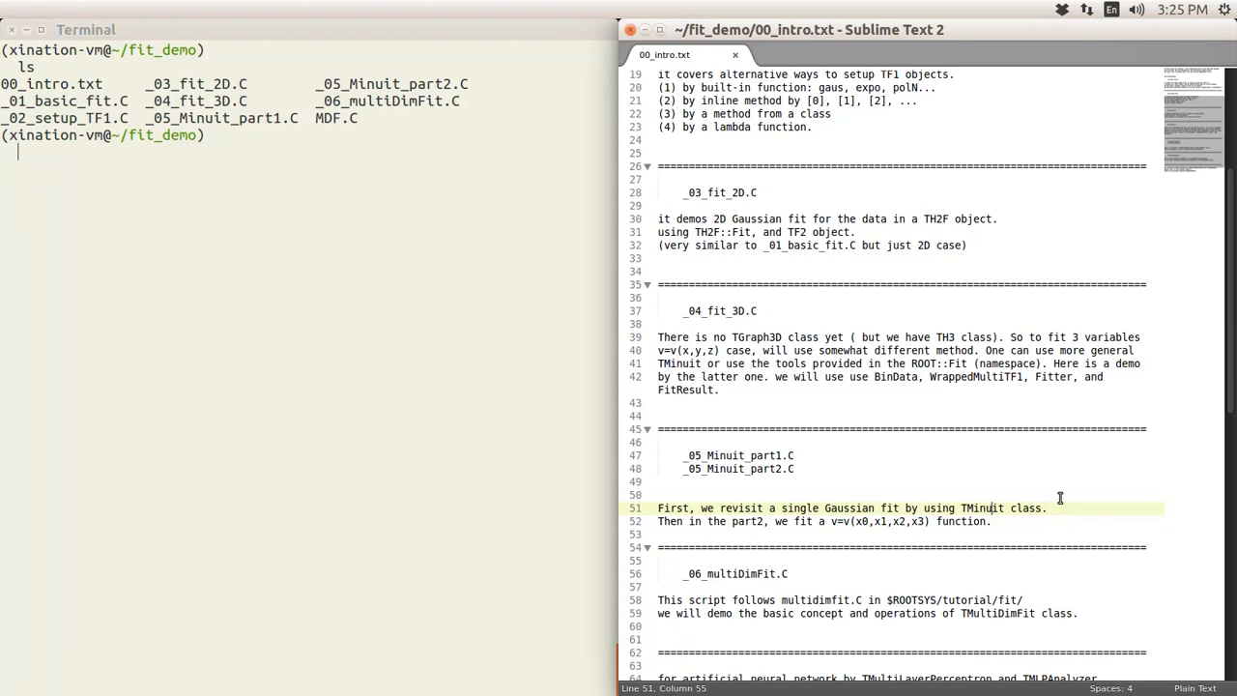
{"action": "mouse_move", "coordinate": [1041, 520]}
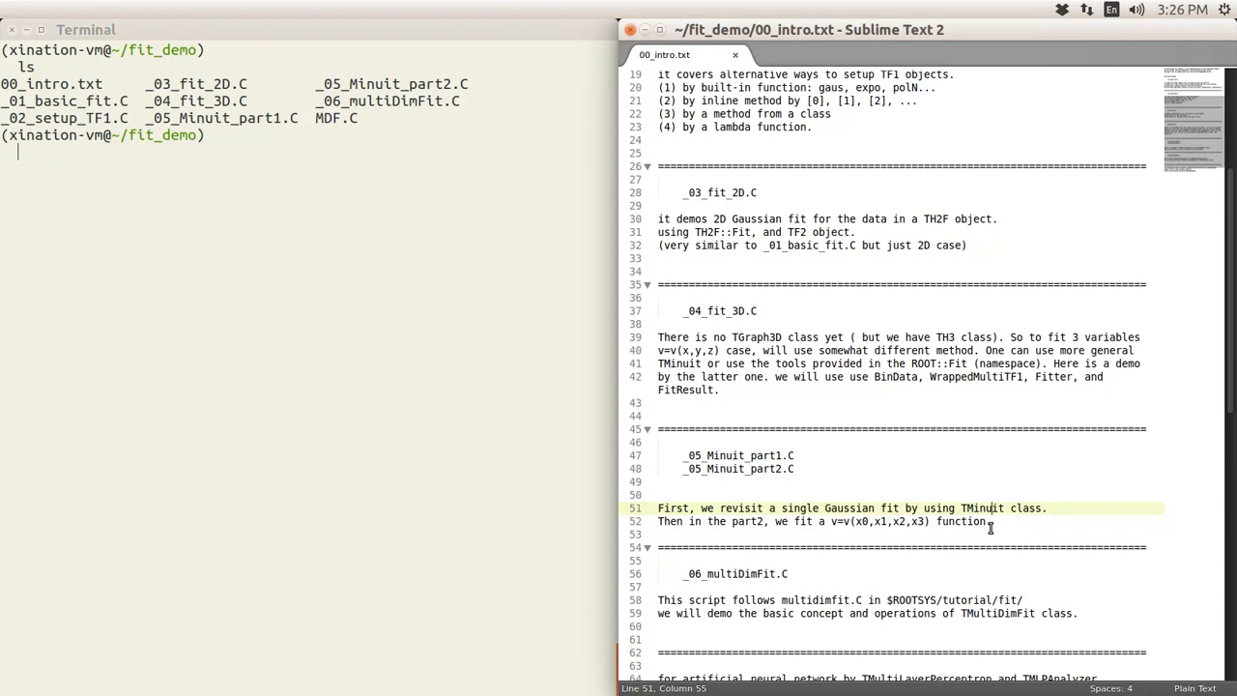
{"action": "mouse_move", "coordinate": [1071, 498]}
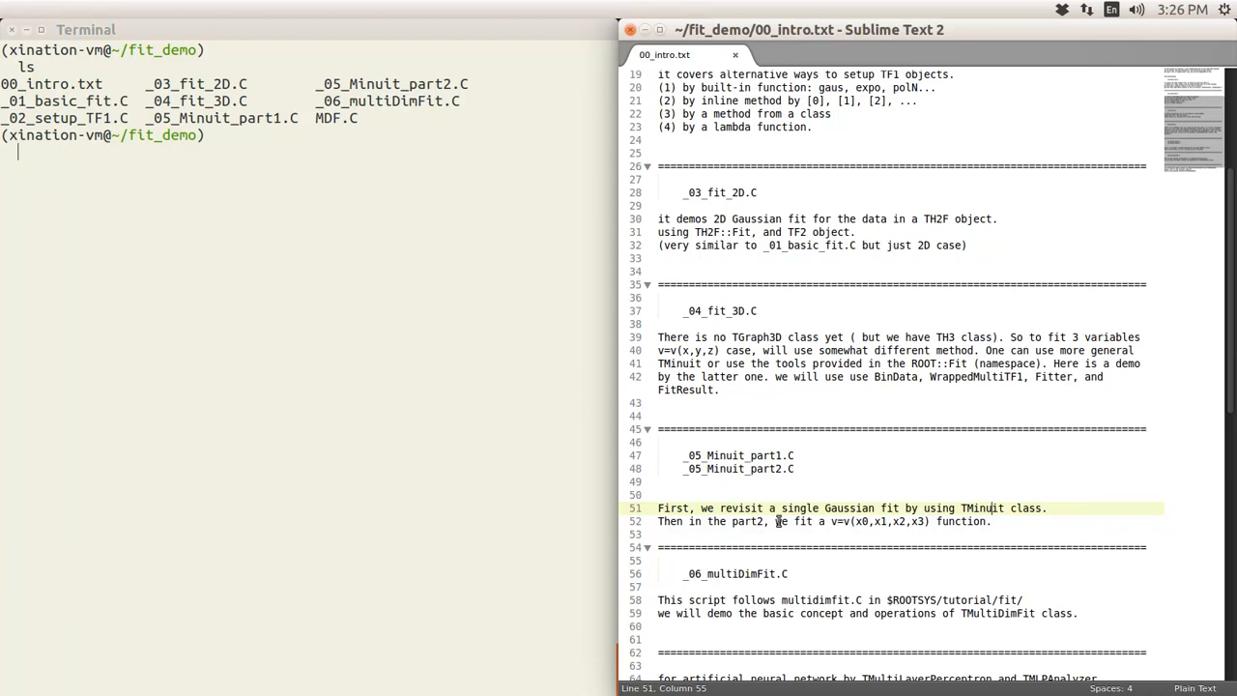
{"action": "mouse_move", "coordinate": [966, 508]}
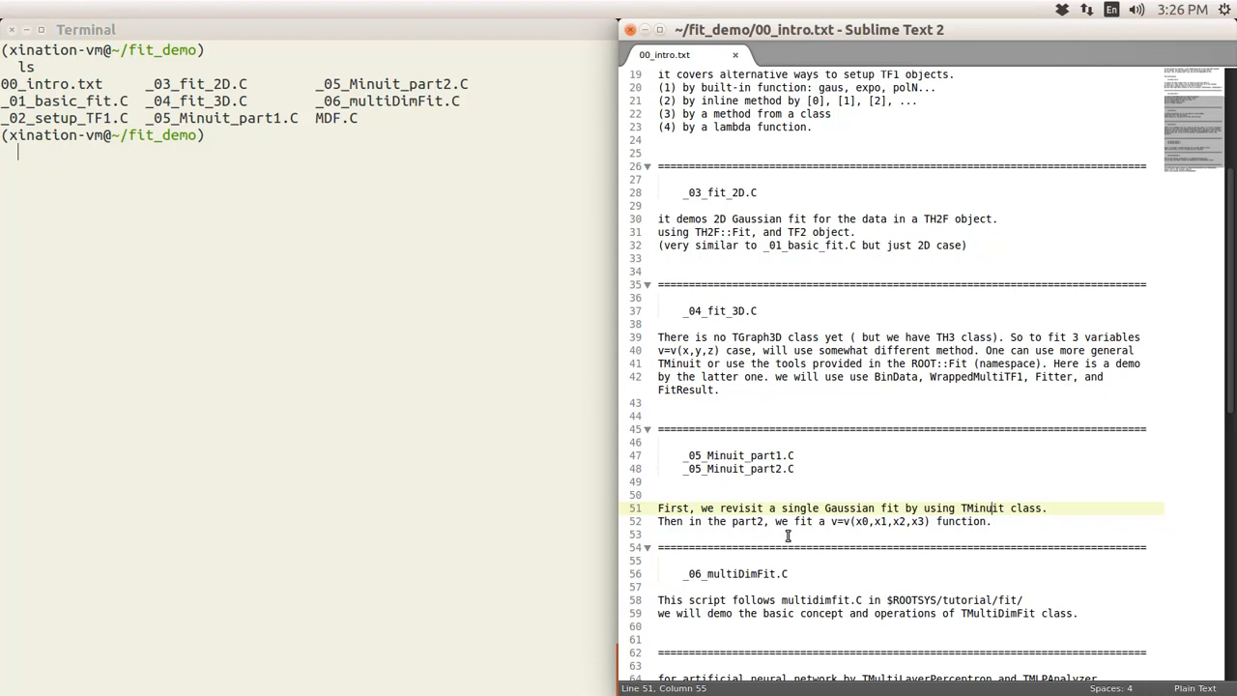
{"action": "mouse_move", "coordinate": [870, 533]}
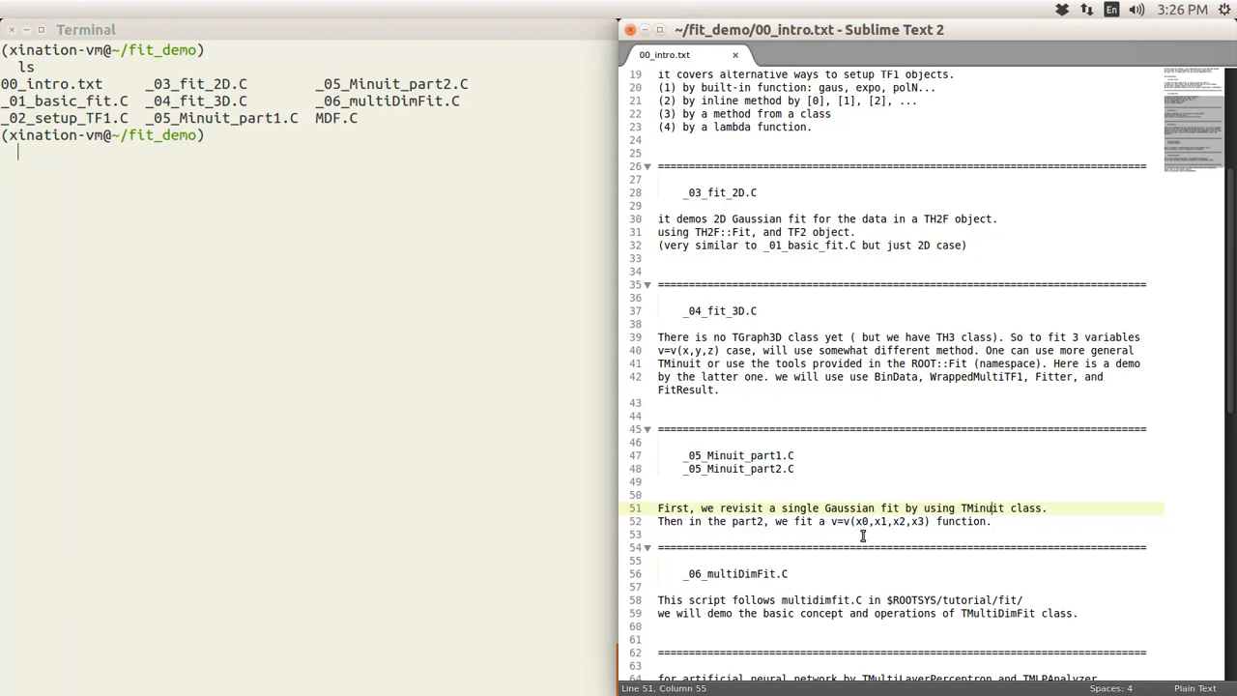
{"action": "mouse_move", "coordinate": [896, 533]}
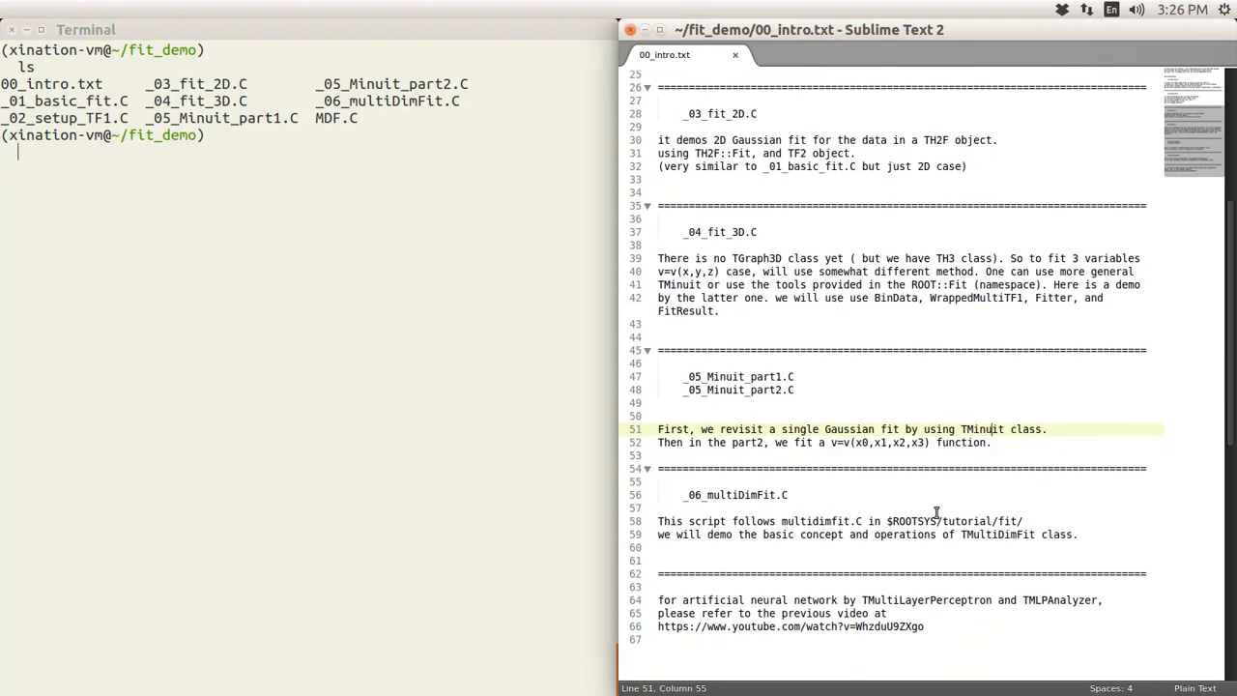
{"action": "mouse_move", "coordinate": [865, 512]}
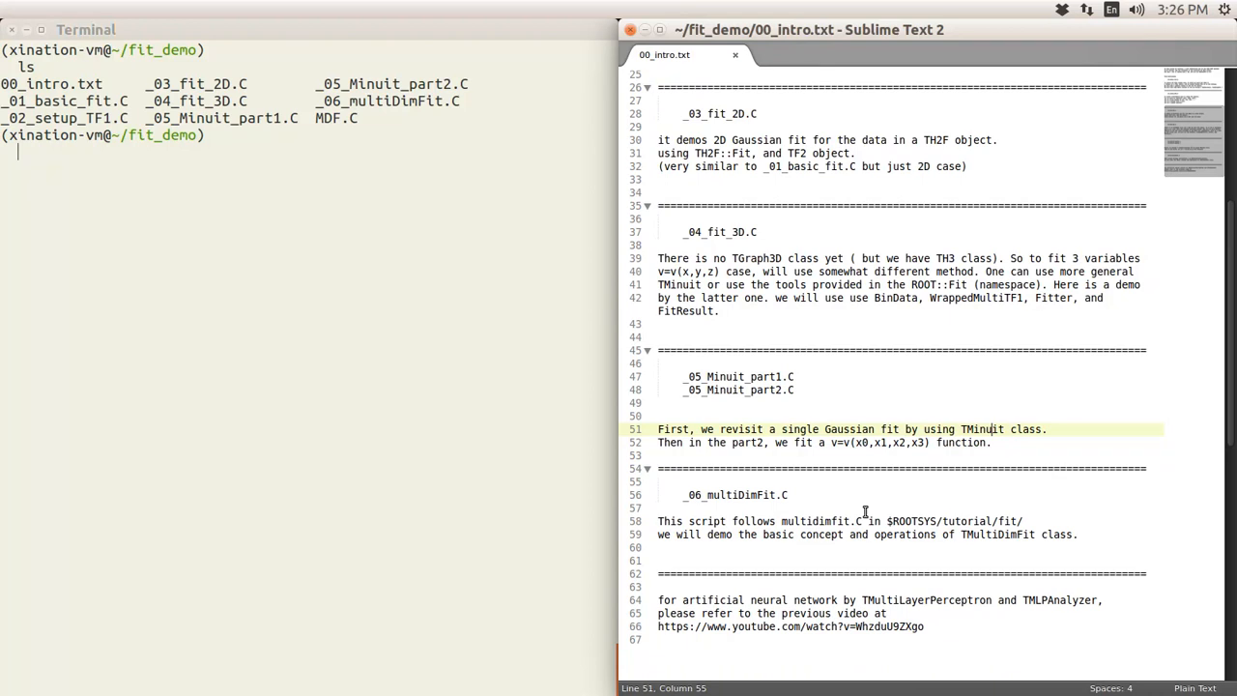
{"action": "mouse_move", "coordinate": [945, 487]}
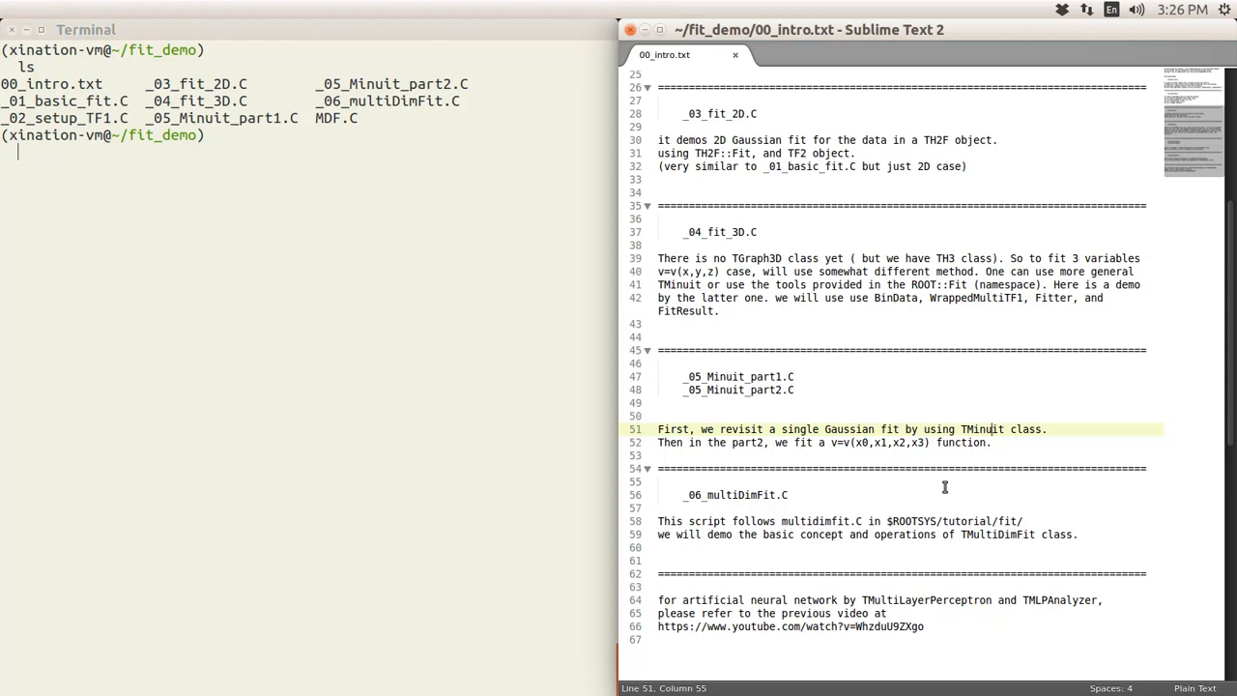
{"action": "mouse_move", "coordinate": [810, 531]}
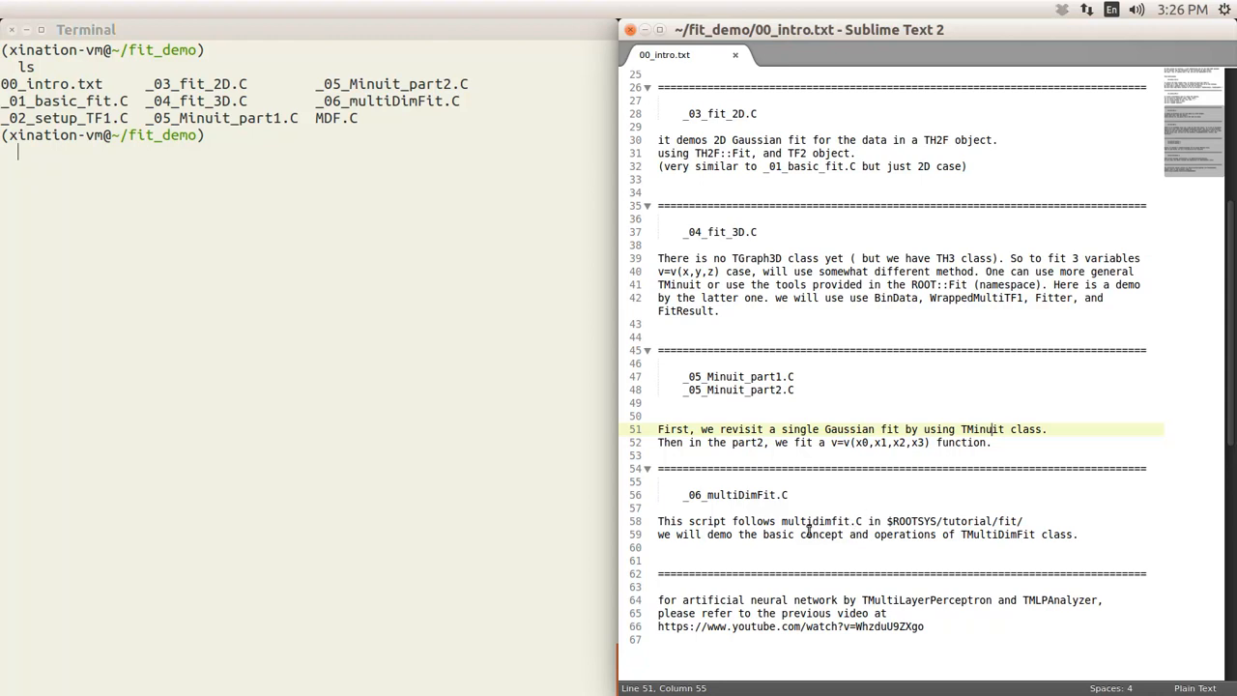
{"action": "mouse_move", "coordinate": [1019, 547]}
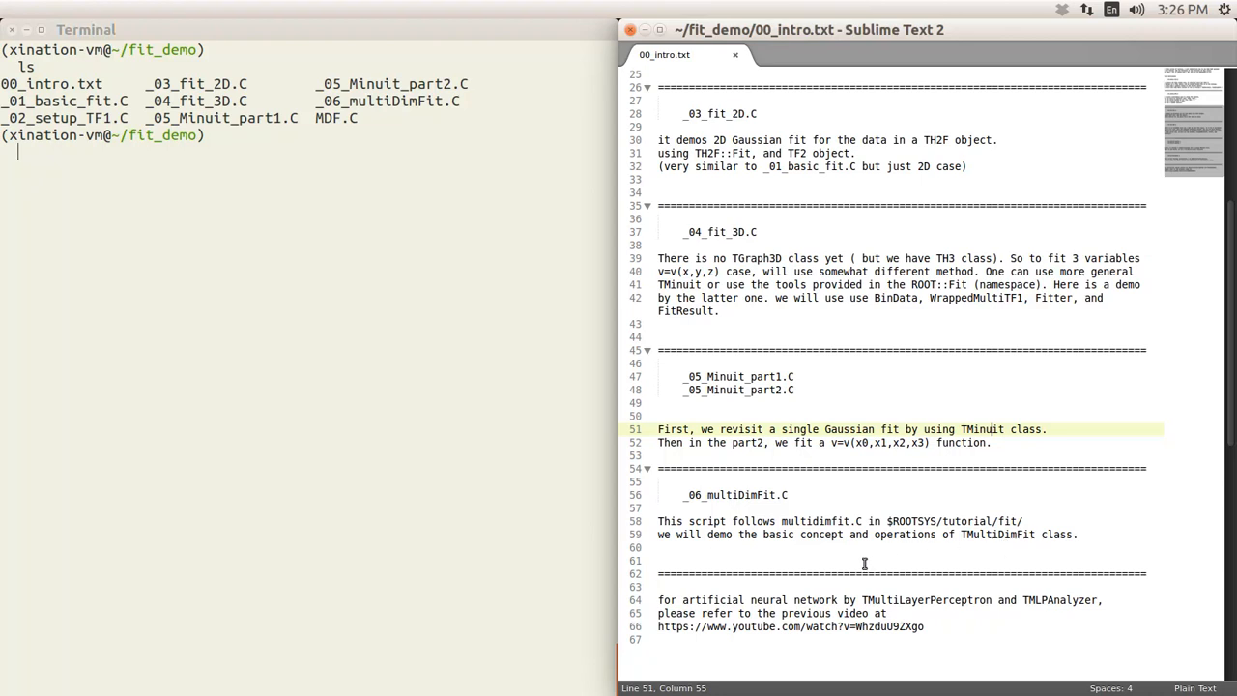
{"action": "mouse_move", "coordinate": [841, 554]}
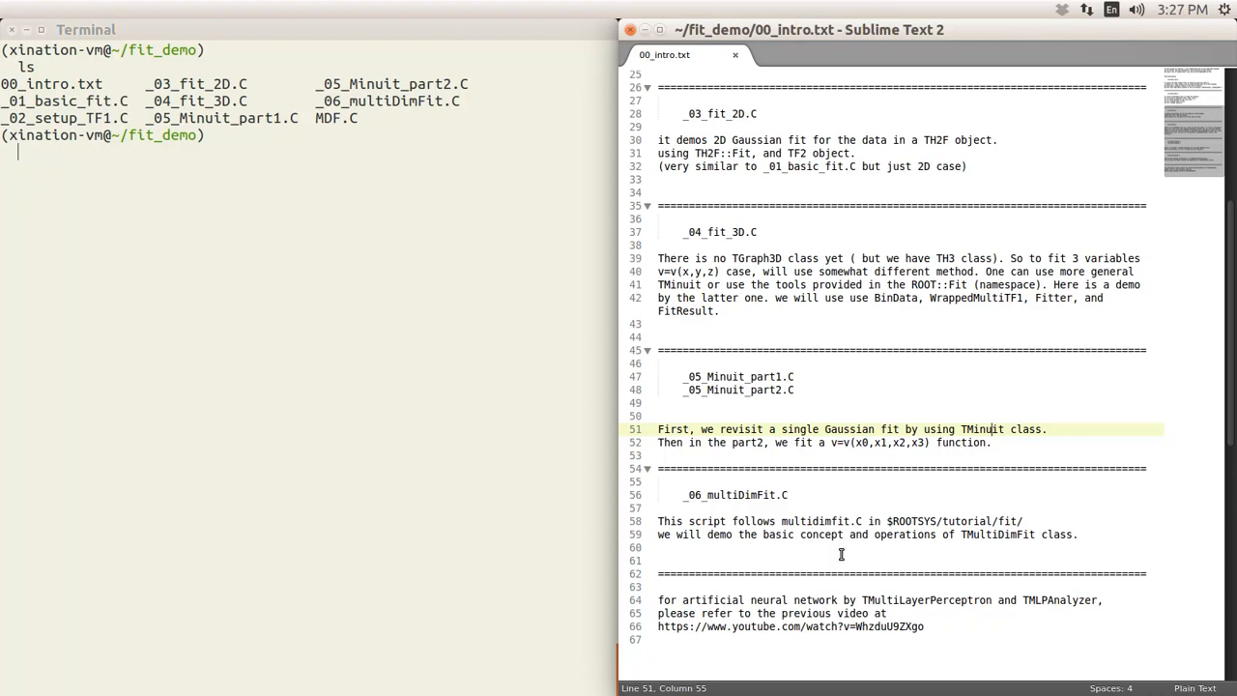
{"action": "mouse_move", "coordinate": [783, 538]}
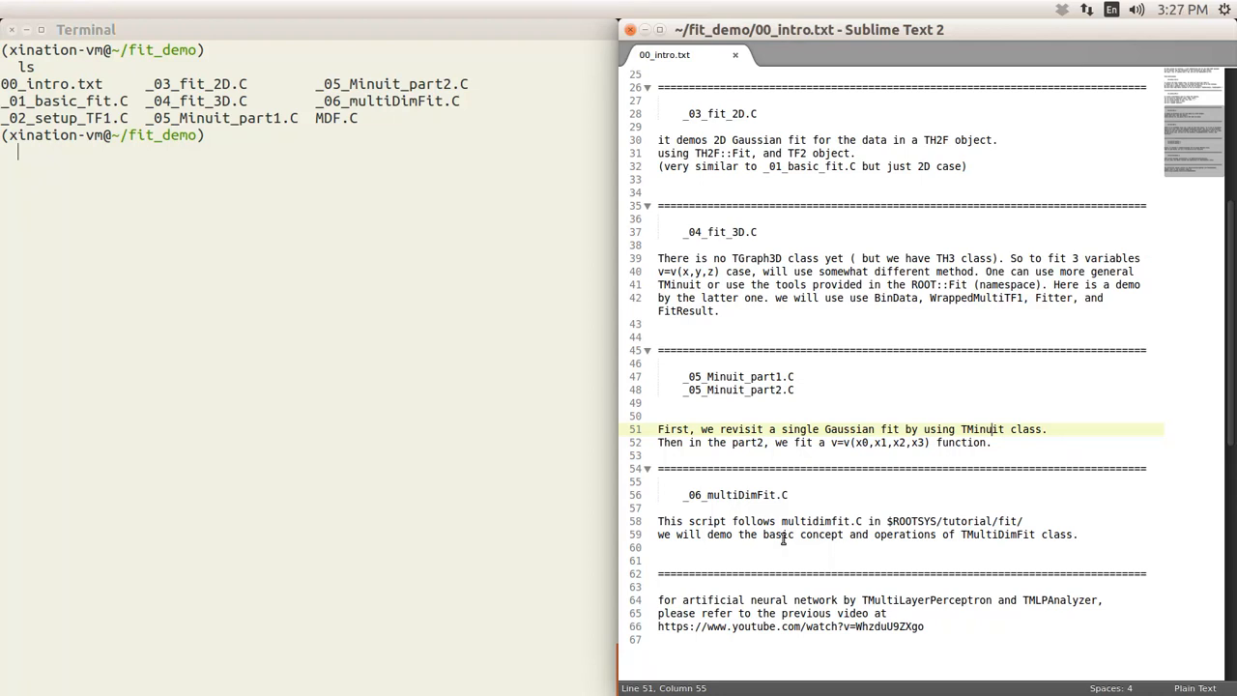
{"action": "mouse_move", "coordinate": [846, 551]}
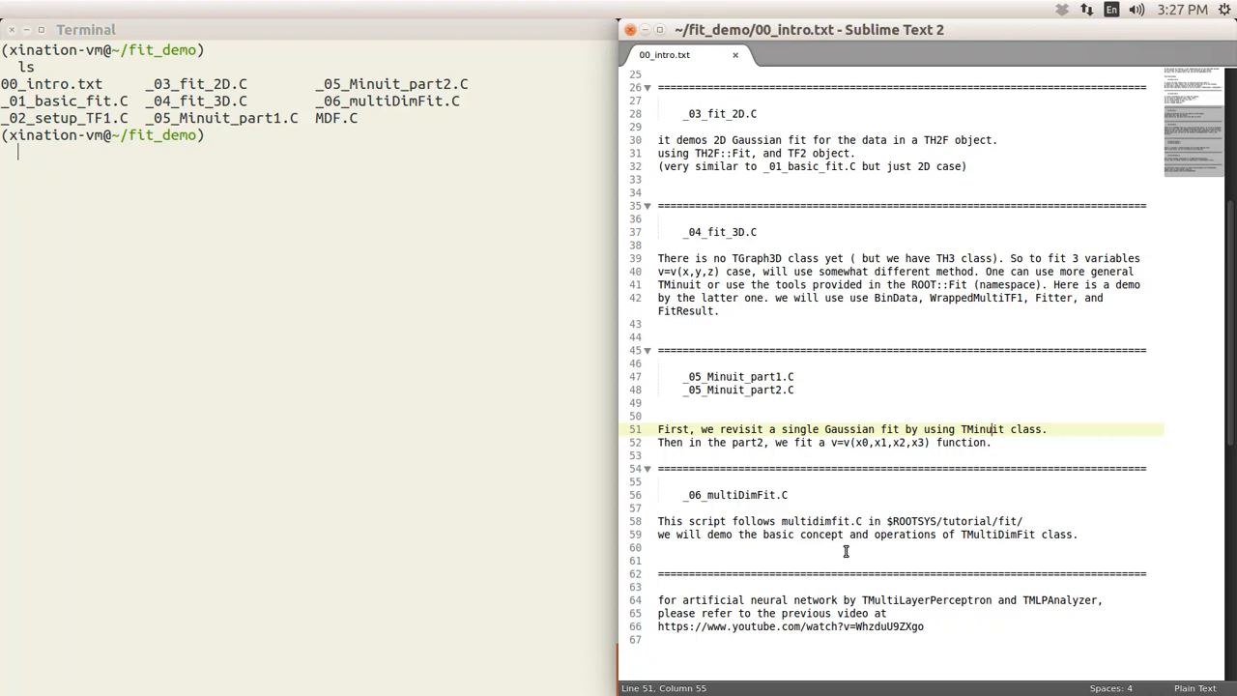
Step: Scroll to the last line, showing the closing neural-network video reference
{"action": "scroll", "scroll_direction": "down", "scroll_amount": 3}
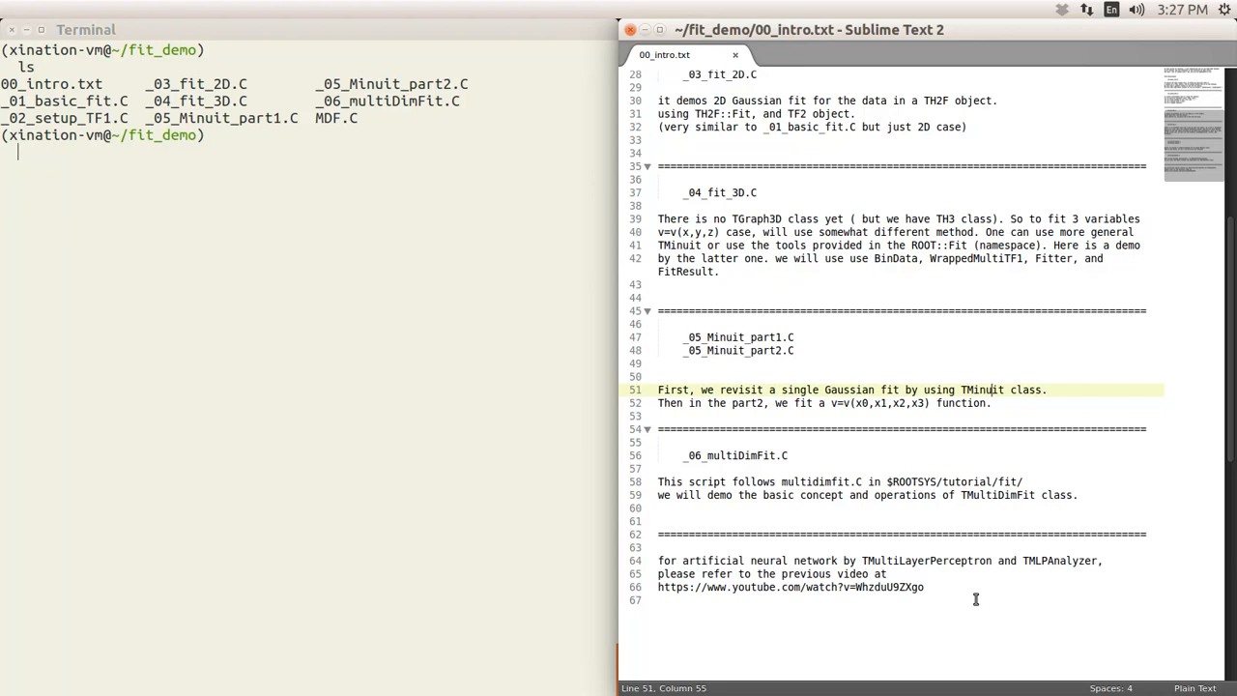
{"action": "mouse_move", "coordinate": [951, 590]}
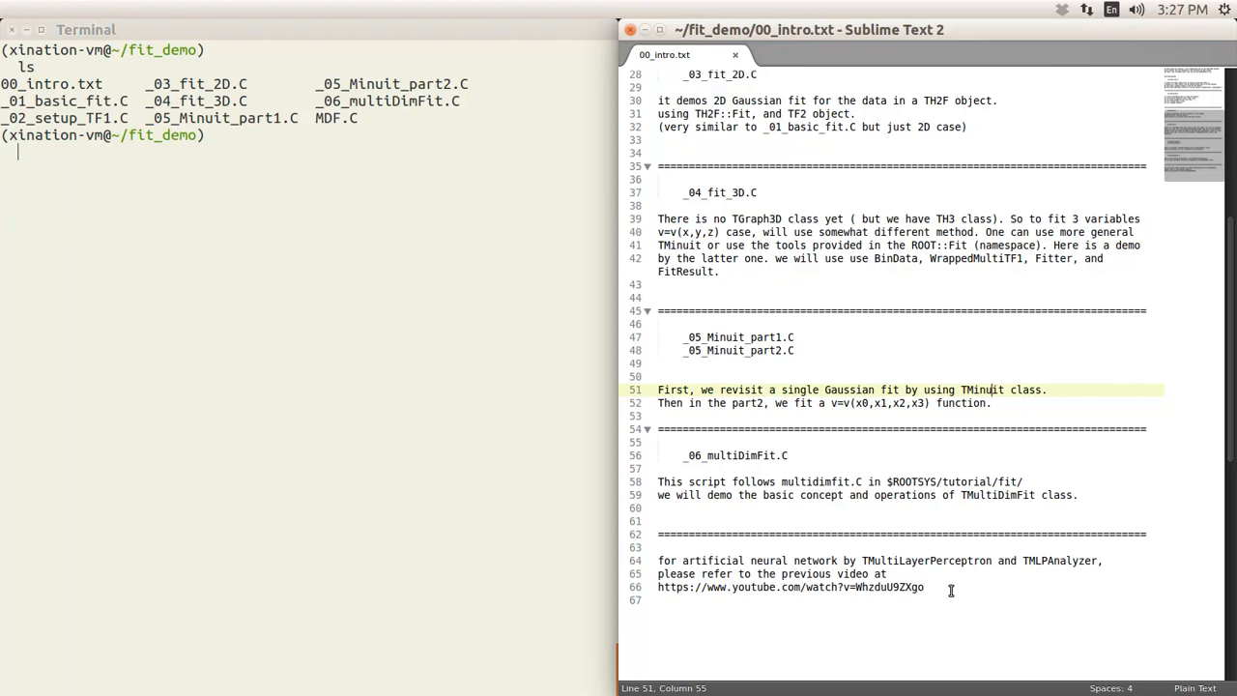
{"action": "mouse_move", "coordinate": [963, 610]}
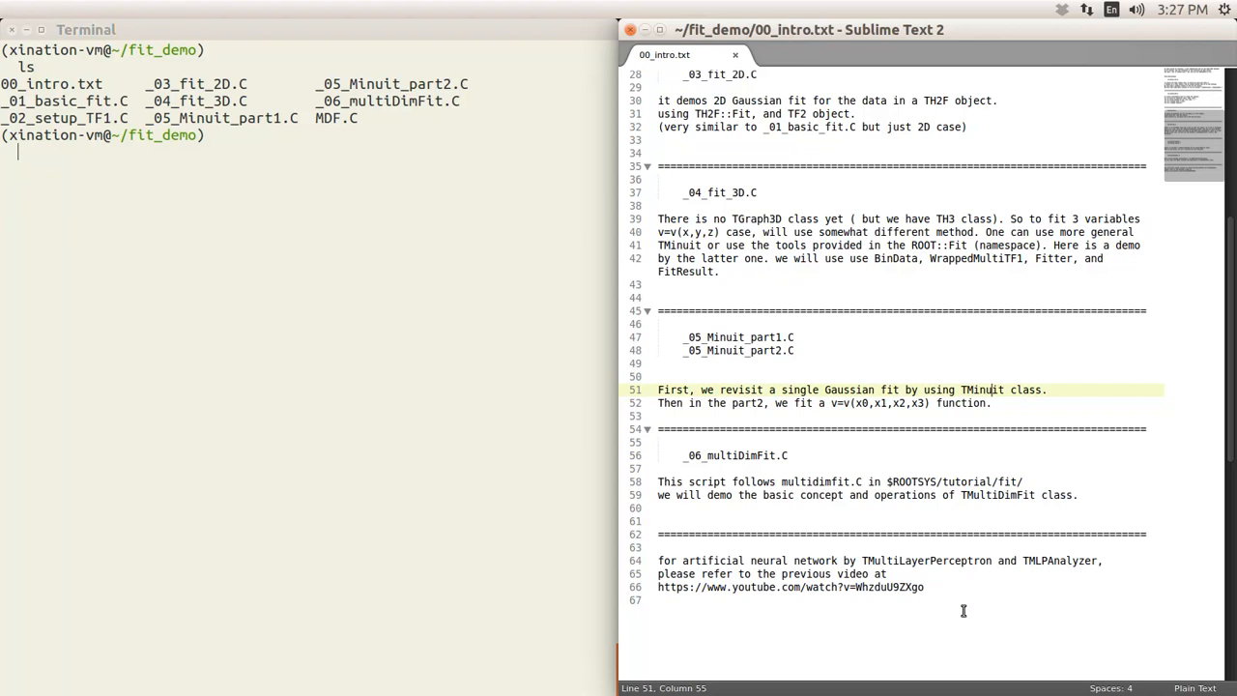
{"action": "mouse_move", "coordinate": [873, 572]}
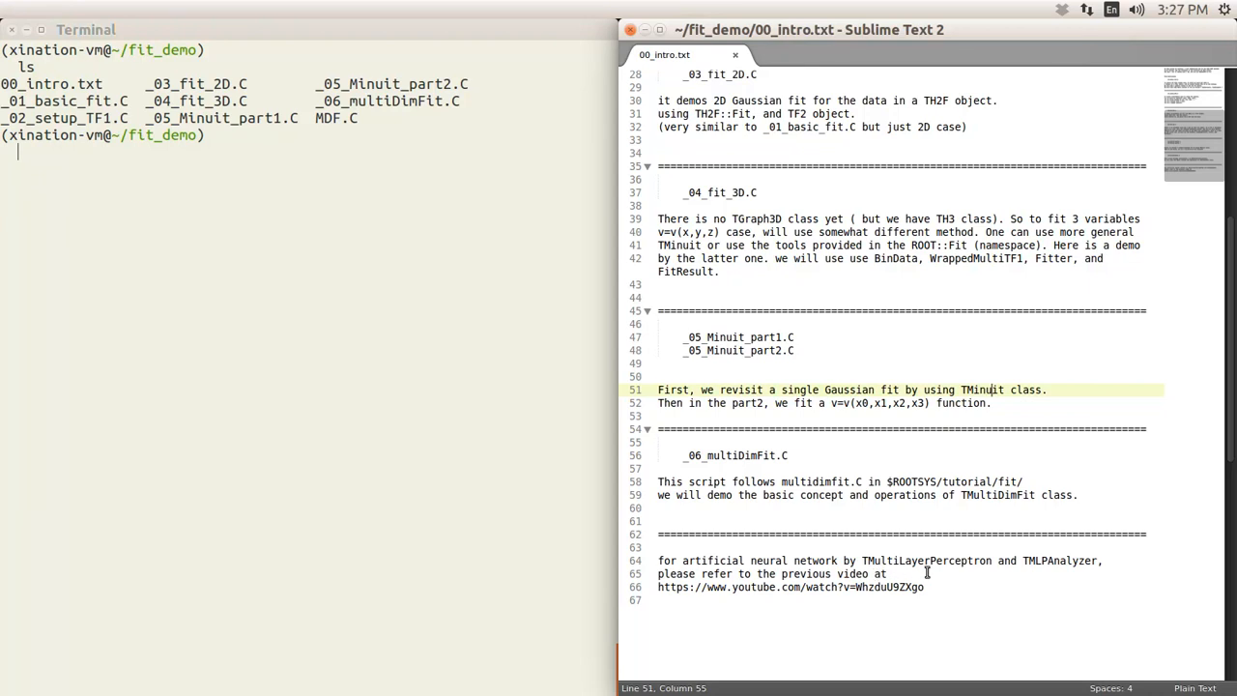
{"action": "mouse_move", "coordinate": [990, 583]}
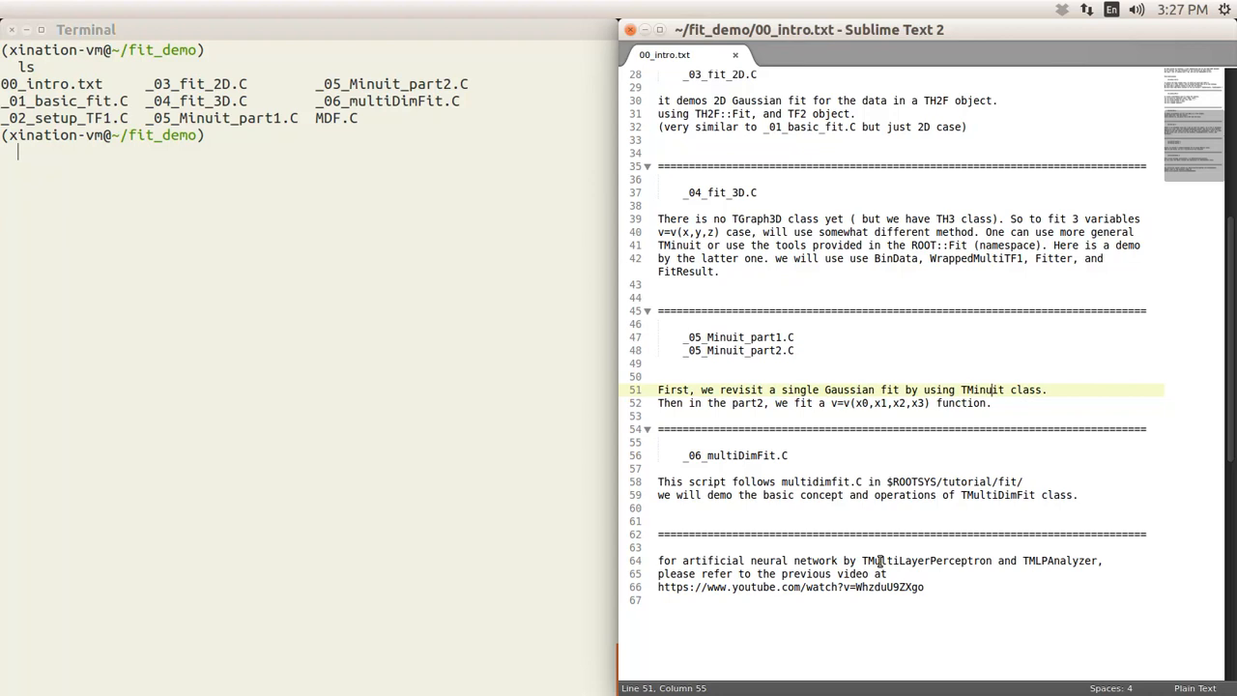
{"action": "mouse_move", "coordinate": [976, 574]}
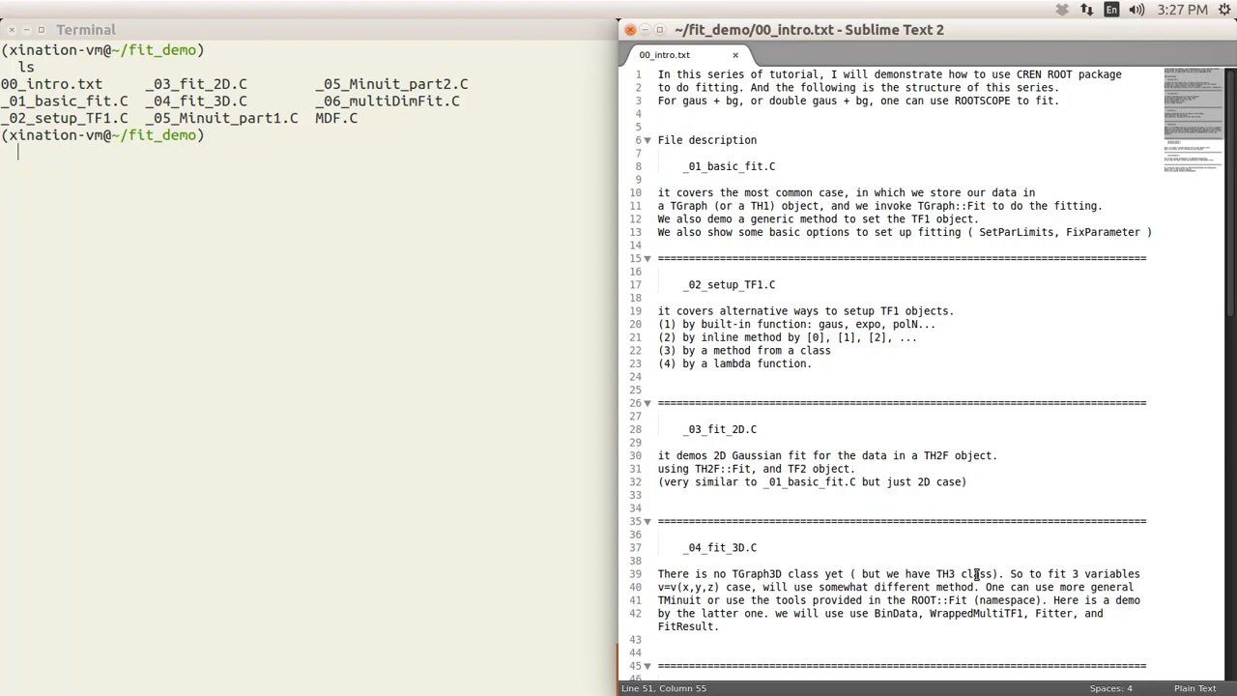
{"action": "mouse_move", "coordinate": [970, 133]}
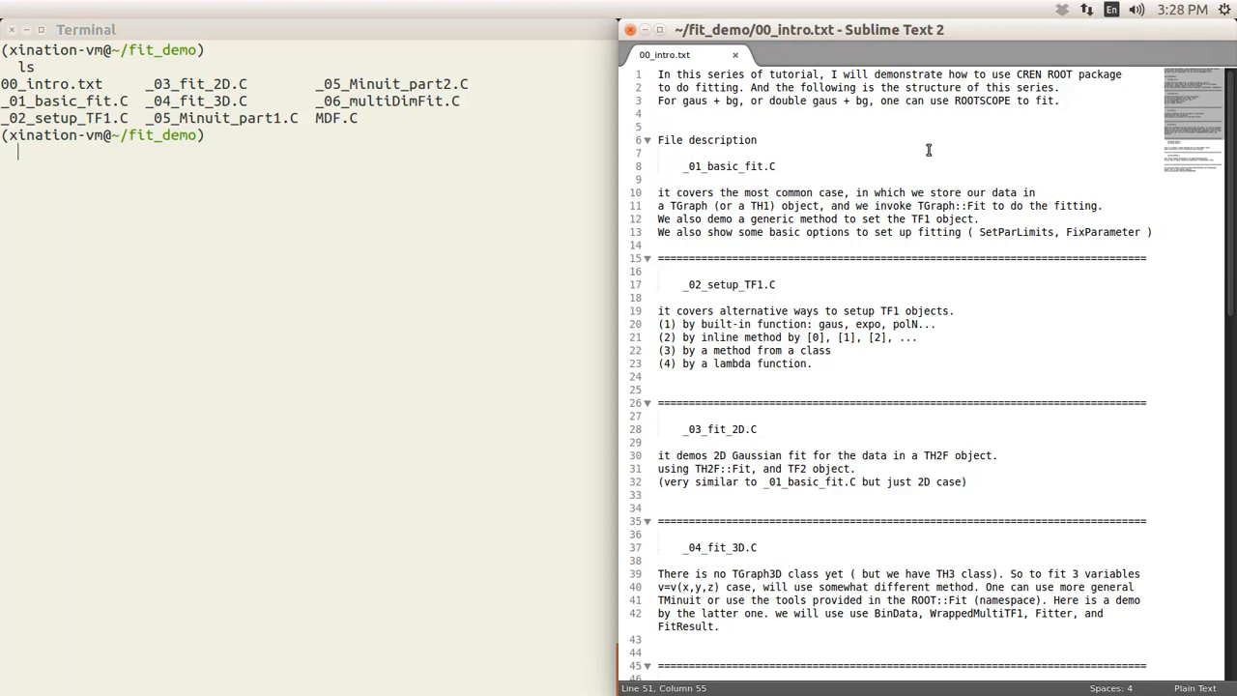
{"action": "mouse_move", "coordinate": [966, 120]}
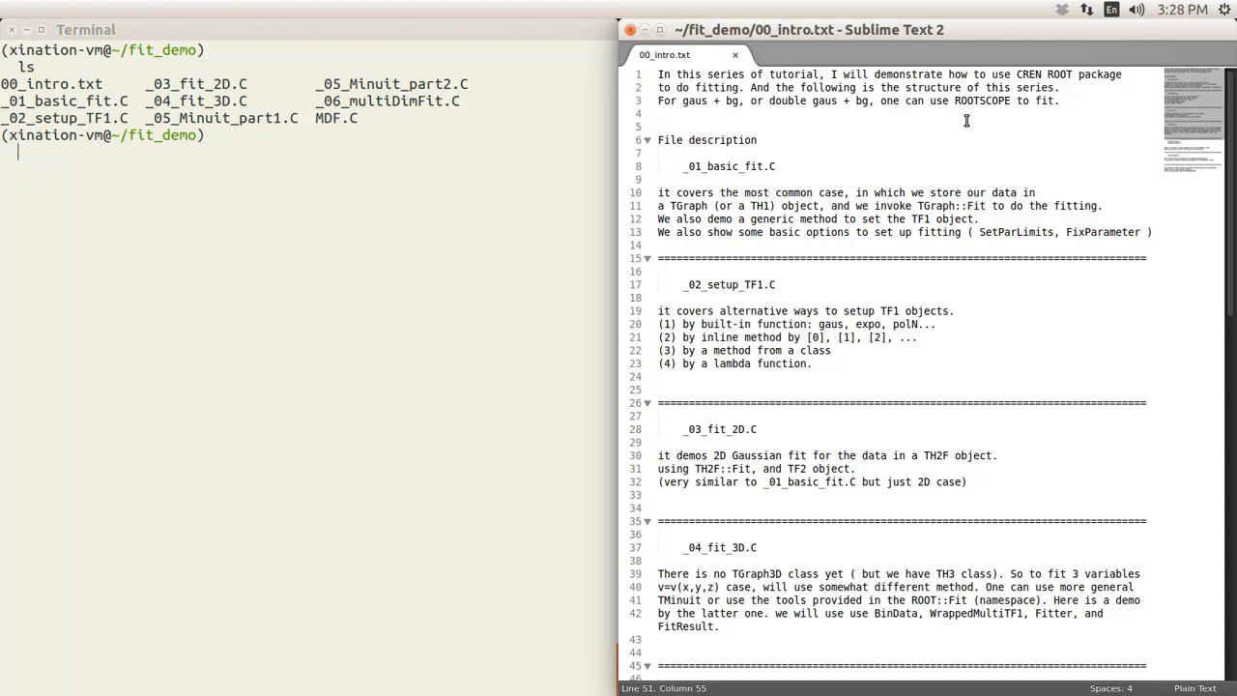